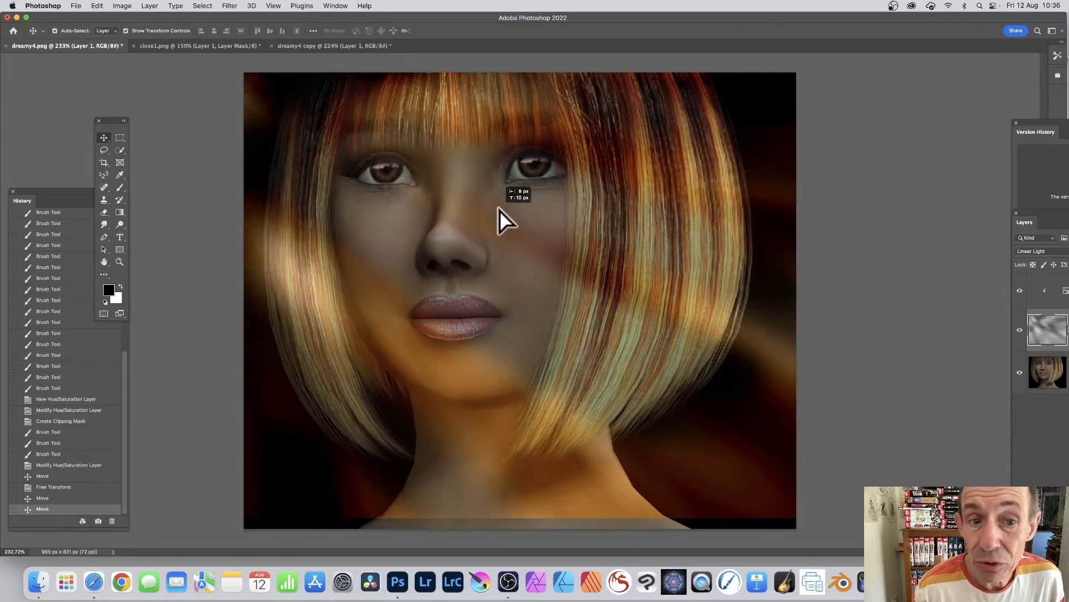
- Nudge the rays layer's position on the finished portraits, then return to the flattened dreamy4.png portrait
{"action": "left_click_drag", "start_coordinate": [501, 219], "coordinate": [539, 266]}
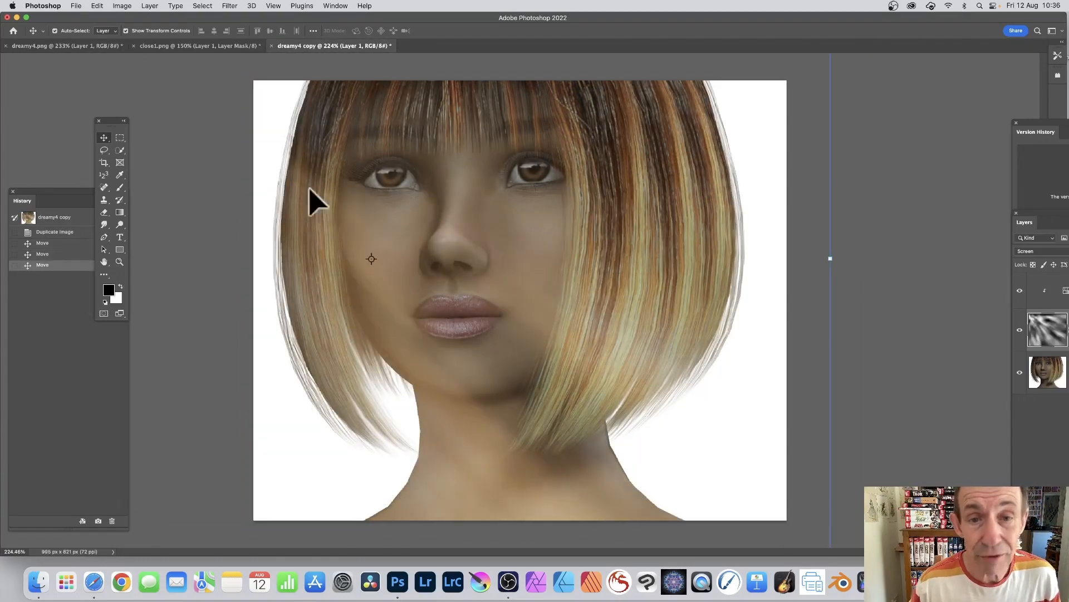
{"action": "left_click_drag", "start_coordinate": [318, 202], "coordinate": [491, 256]}
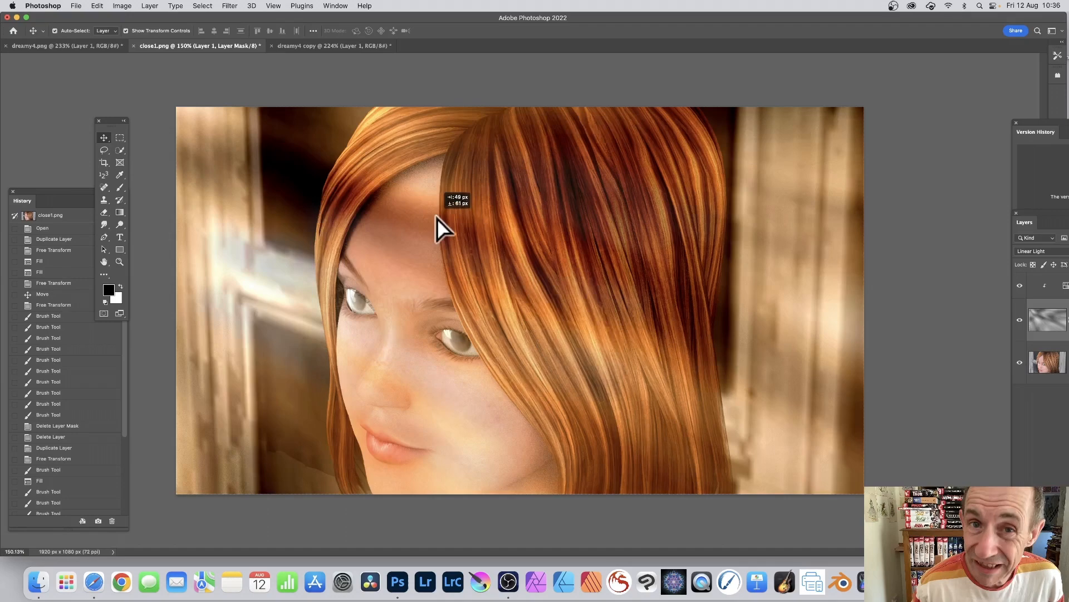
{"action": "left_click_drag", "start_coordinate": [440, 229], "coordinate": [460, 232]}
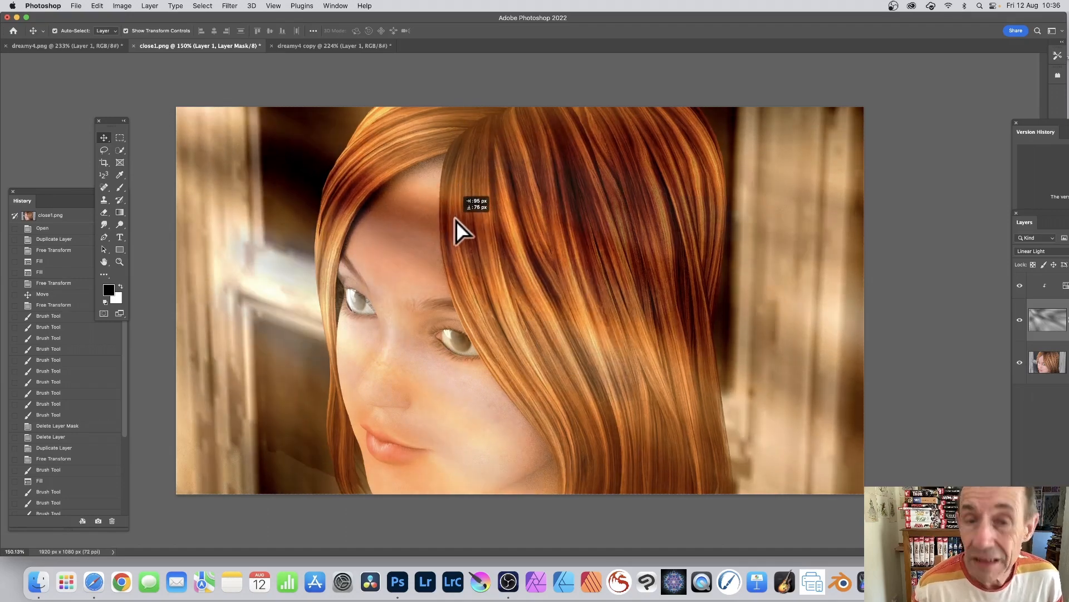
{"action": "left_click_drag", "start_coordinate": [460, 232], "coordinate": [440, 212]}
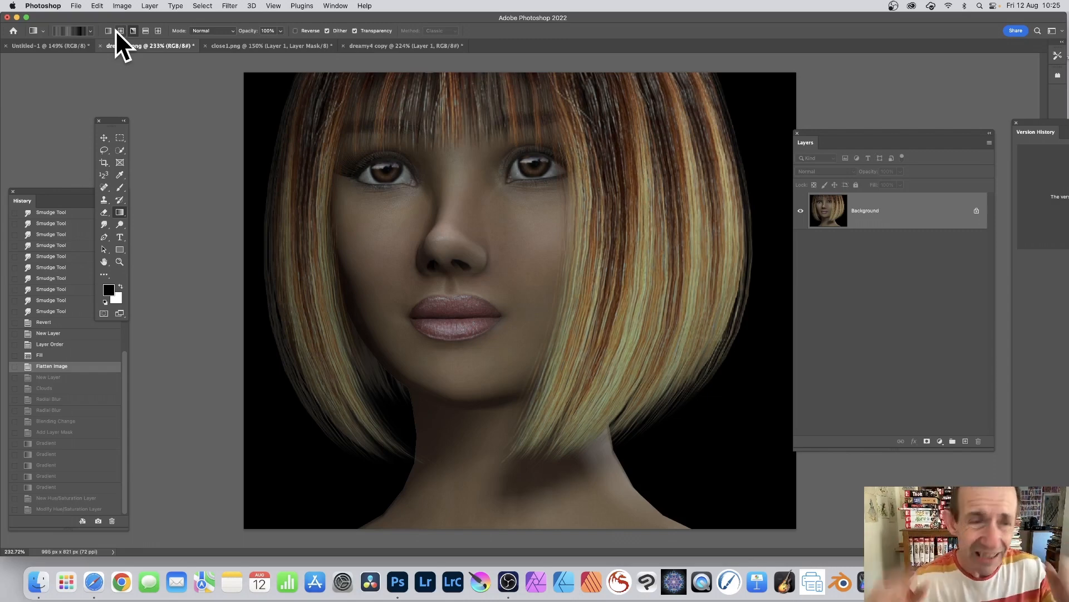
- Create a new empty Layer 1 above the portrait and bring up the Filter > Render commands
{"action": "left_click", "coordinate": [149, 6]}
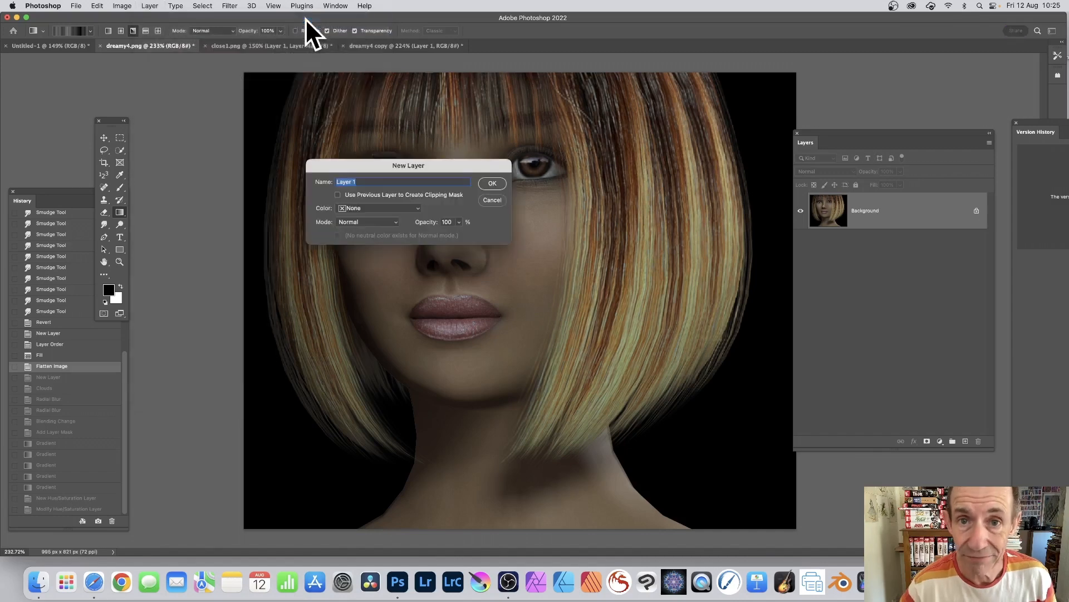
{"action": "left_click", "coordinate": [491, 183]}
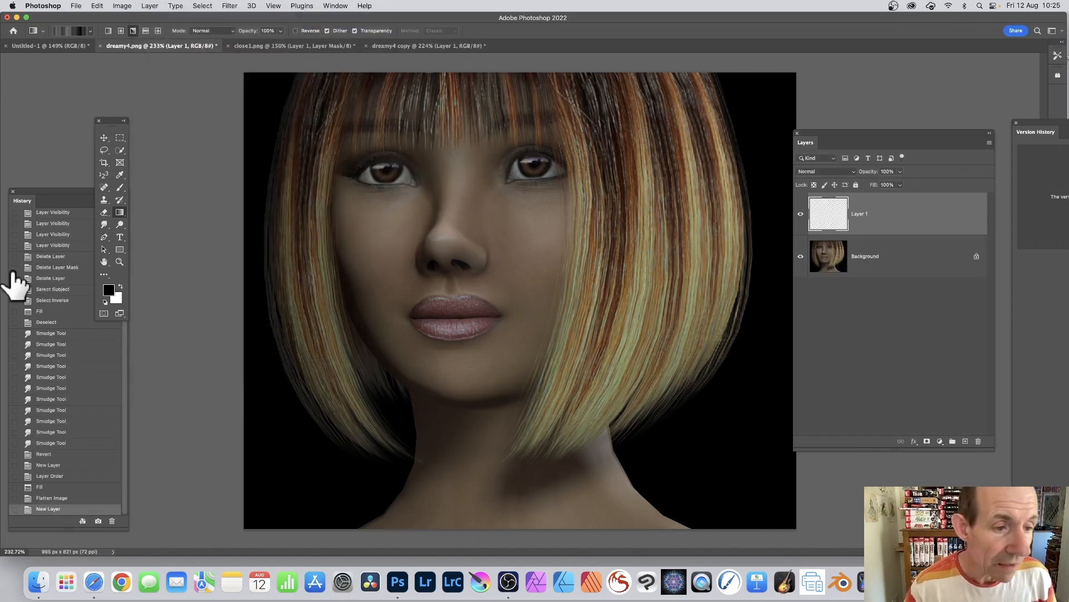
{"action": "mouse_move", "coordinate": [109, 345]}
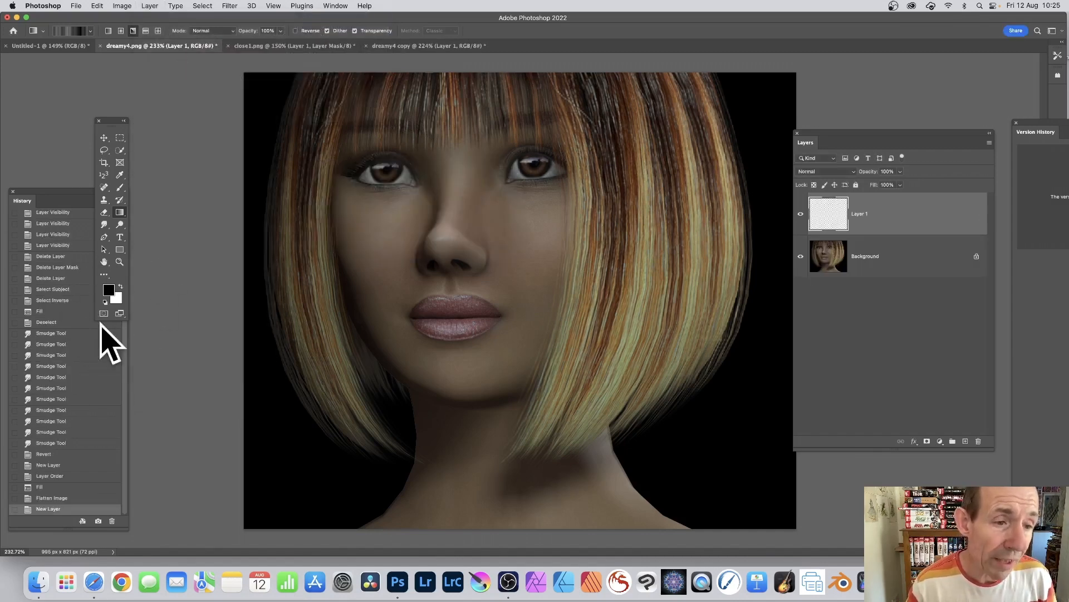
{"action": "mouse_move", "coordinate": [280, 228]}
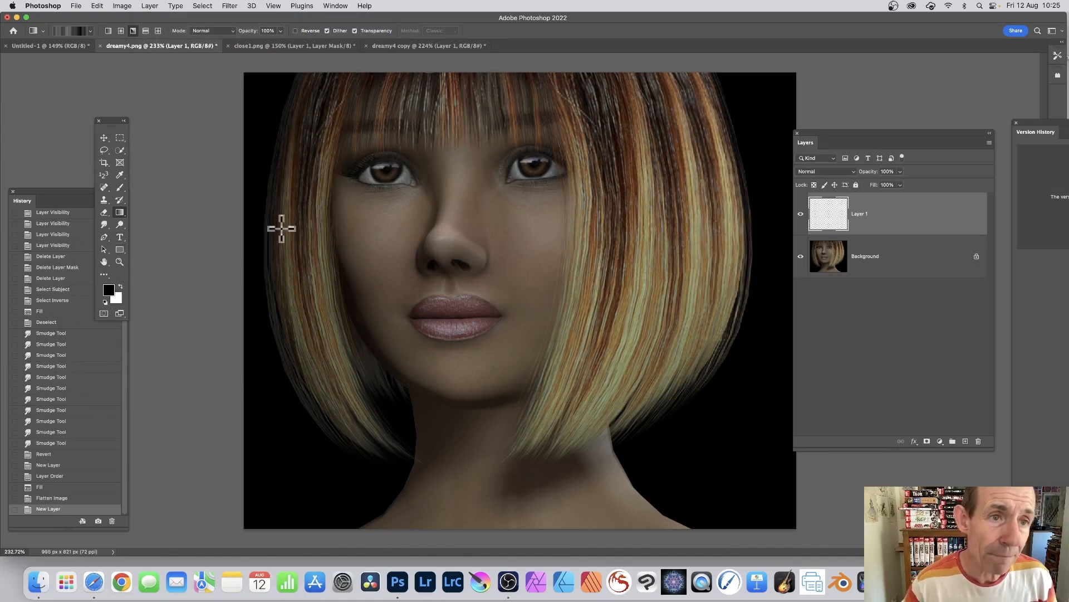
{"action": "left_click", "coordinate": [230, 6]}
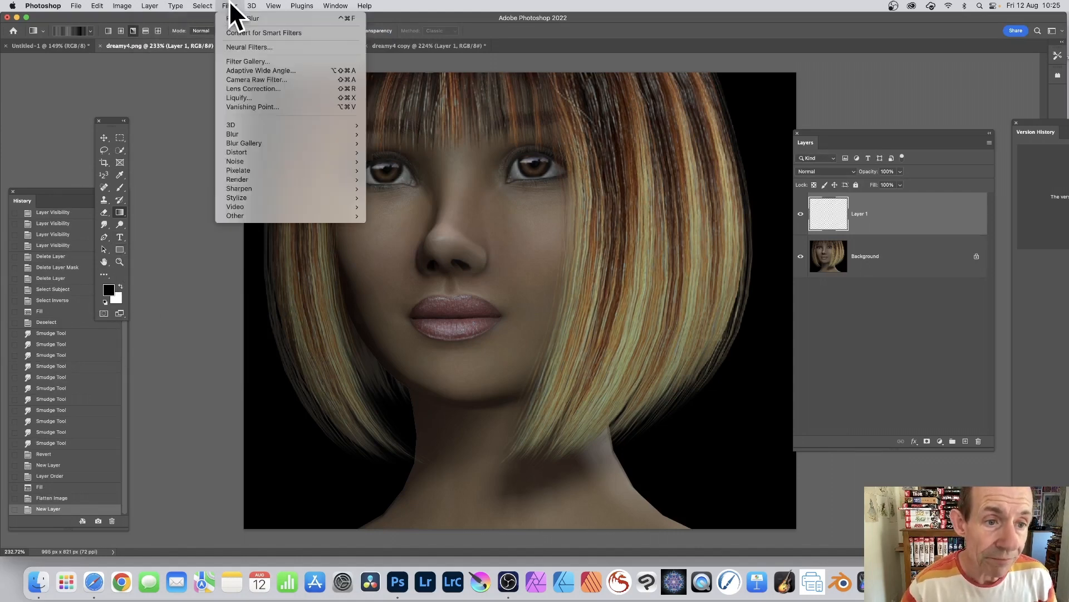
{"action": "mouse_move", "coordinate": [237, 178]}
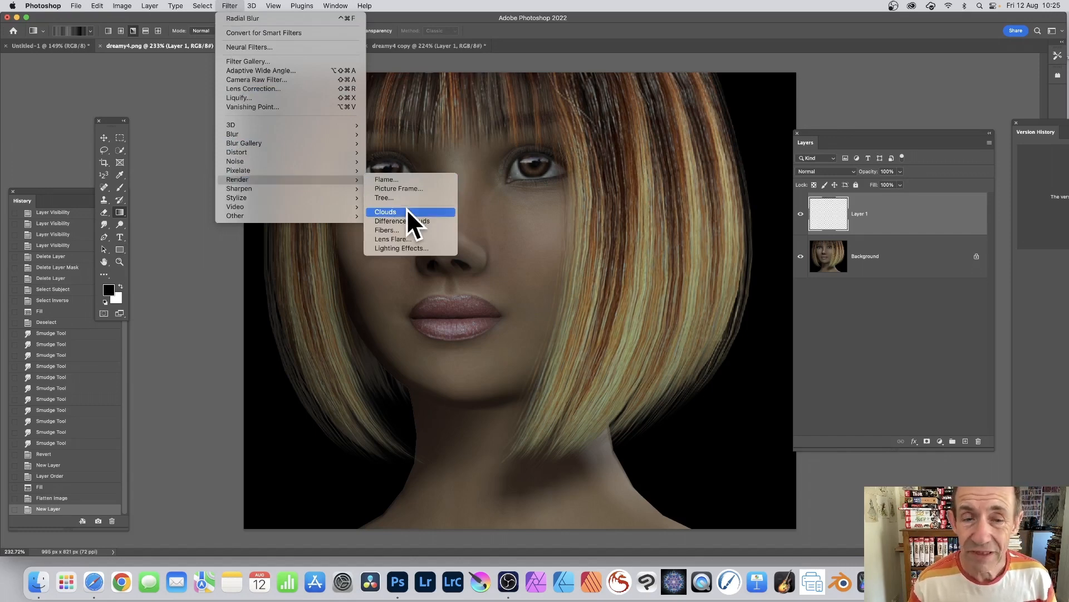
- Render grey Clouds across the whole of Layer 1
{"action": "left_click", "coordinate": [384, 211]}
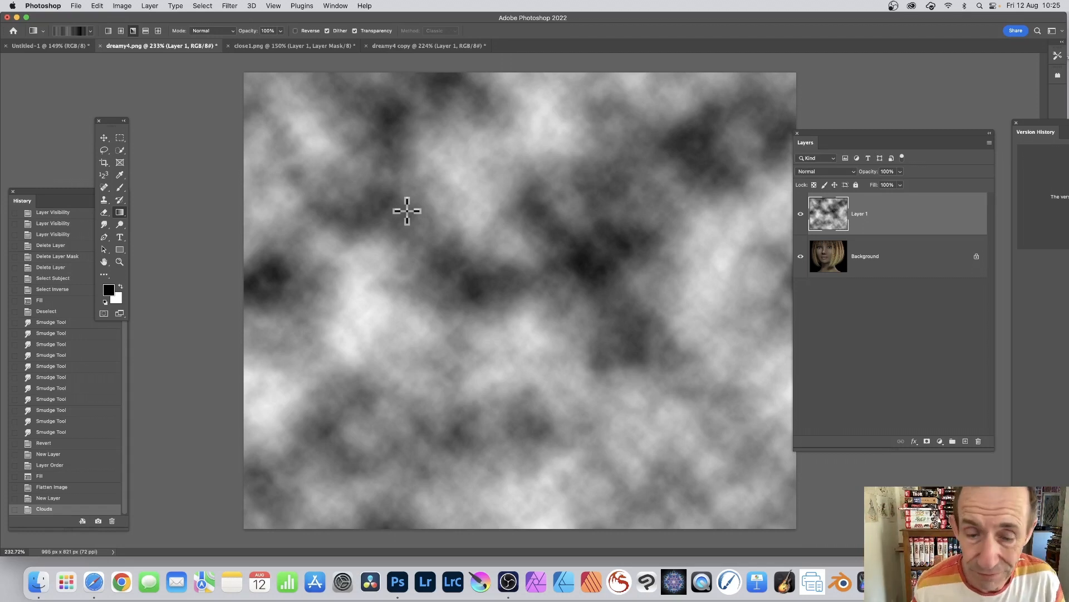
{"action": "mouse_move", "coordinate": [409, 135]}
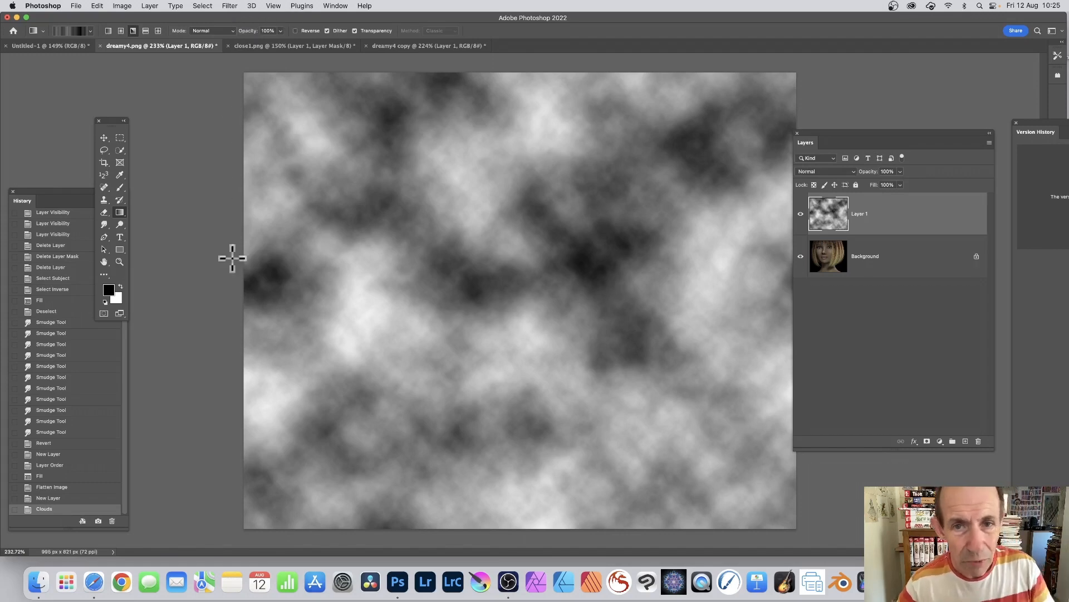
{"action": "mouse_move", "coordinate": [77, 61]}
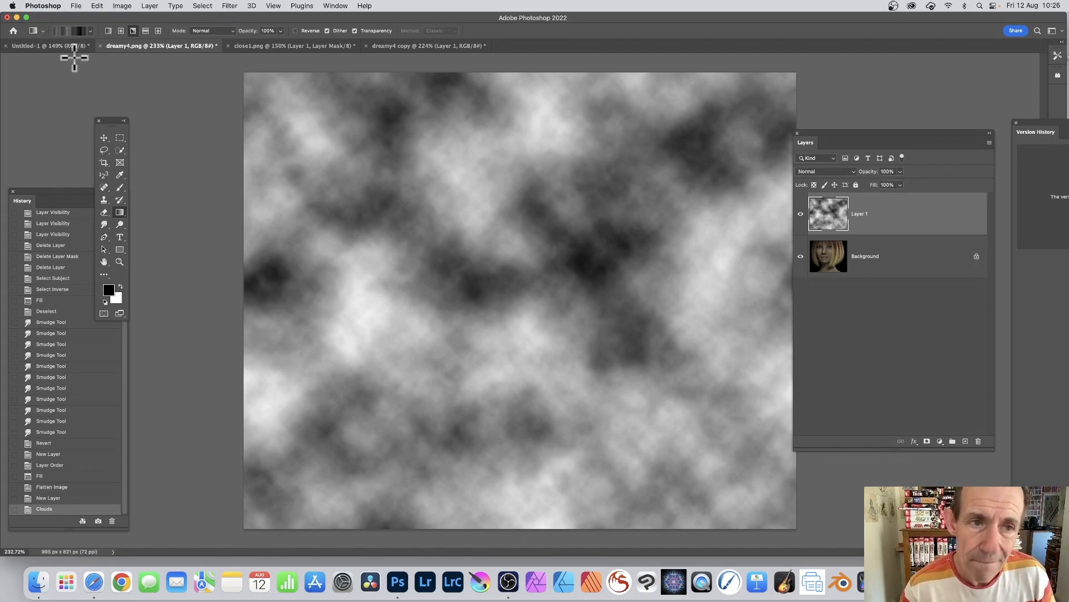
{"action": "mouse_move", "coordinate": [308, 20]}
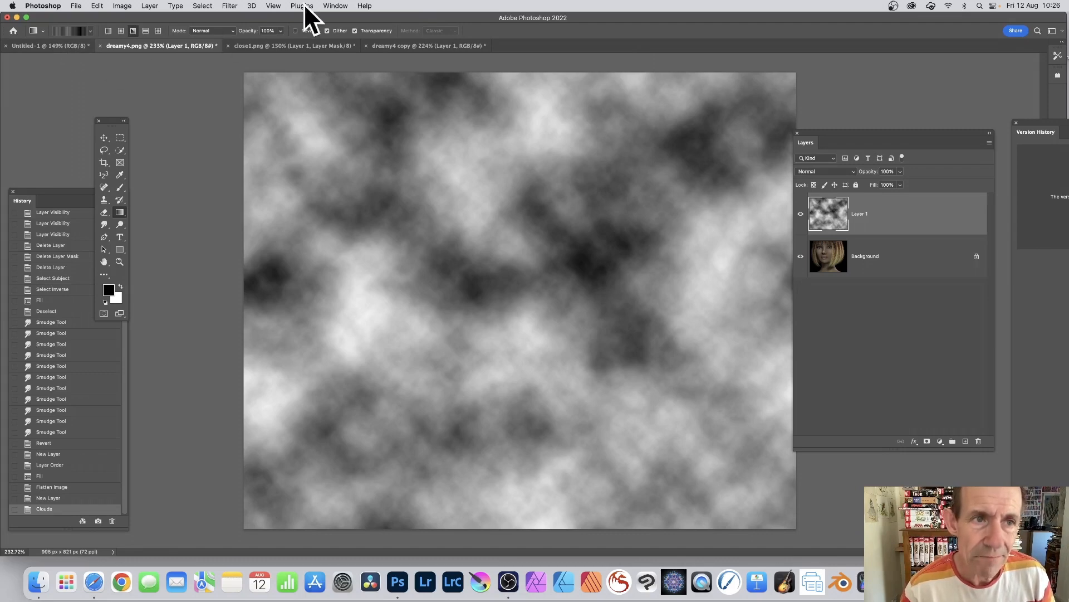
- Set up a Radial Blur in Zoom mode at Best quality, amount 100, centred toward the upper left
{"action": "left_click", "coordinate": [230, 6]}
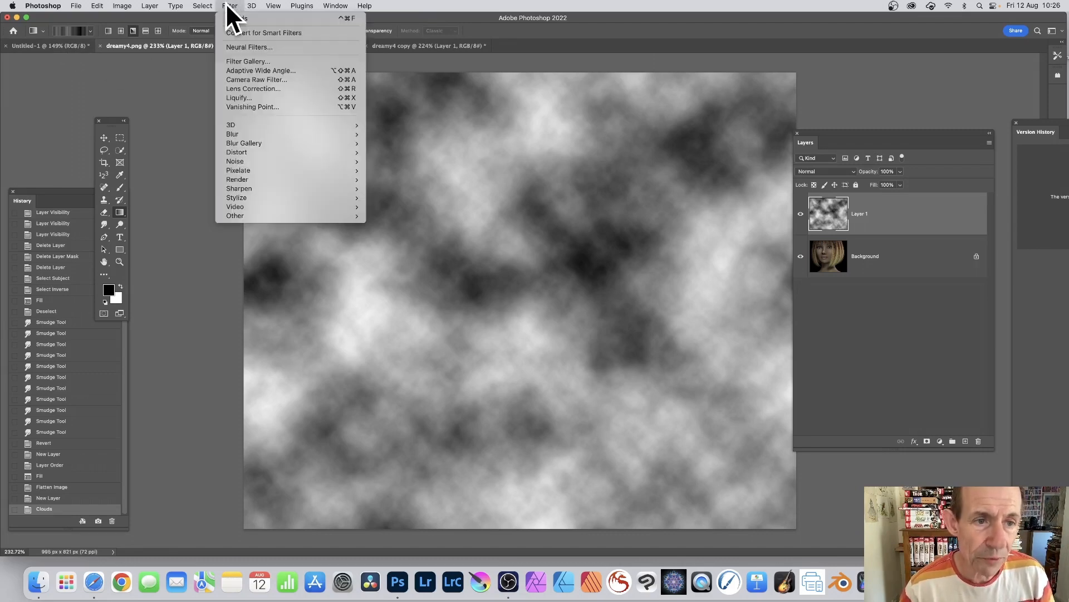
{"action": "mouse_move", "coordinate": [233, 134]}
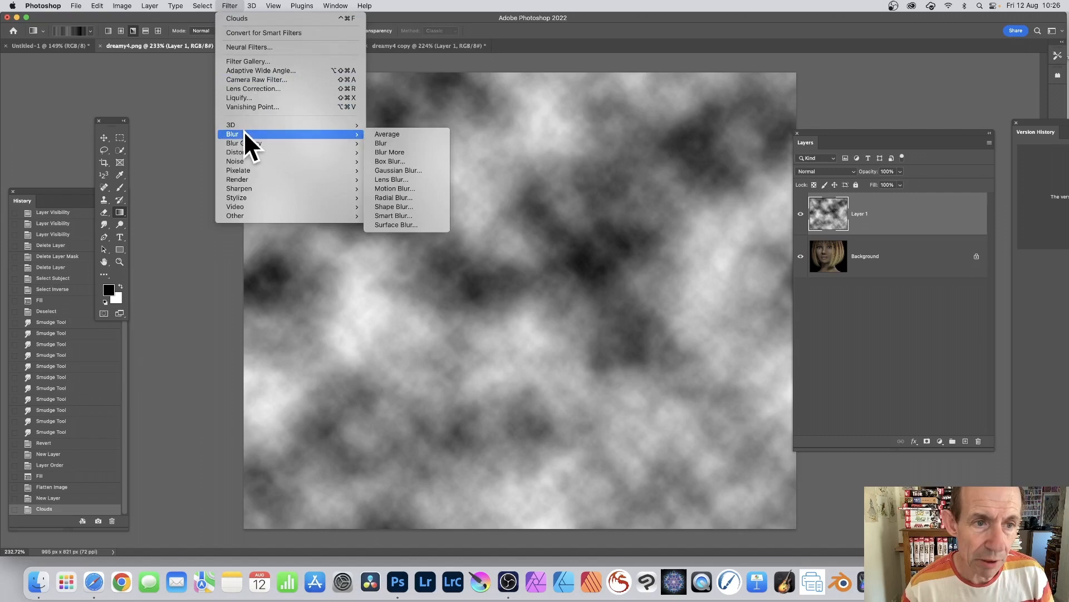
{"action": "mouse_move", "coordinate": [409, 198]}
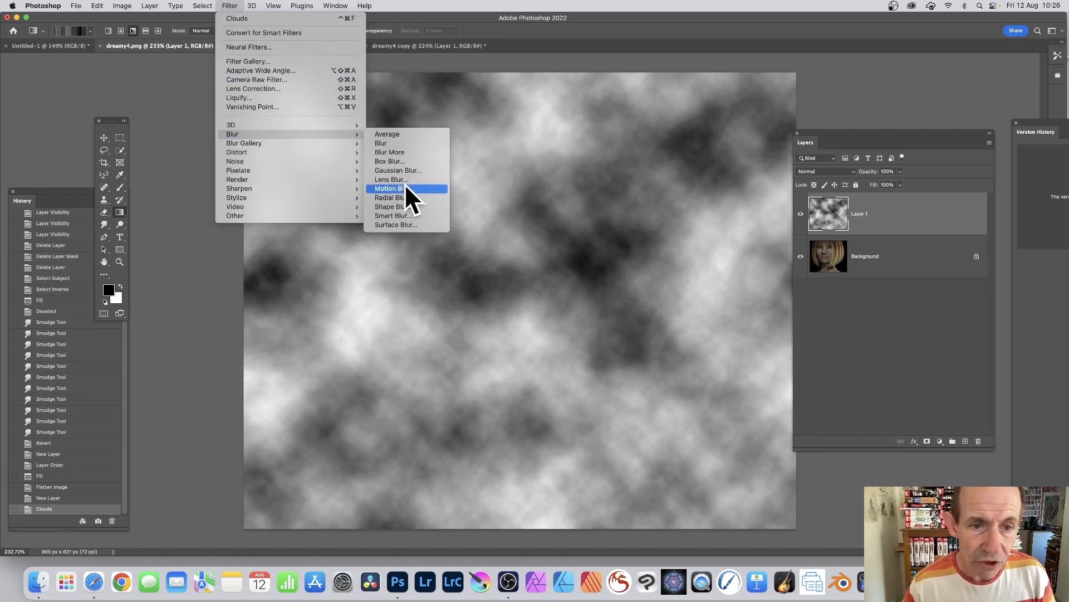
{"action": "mouse_move", "coordinate": [393, 197]}
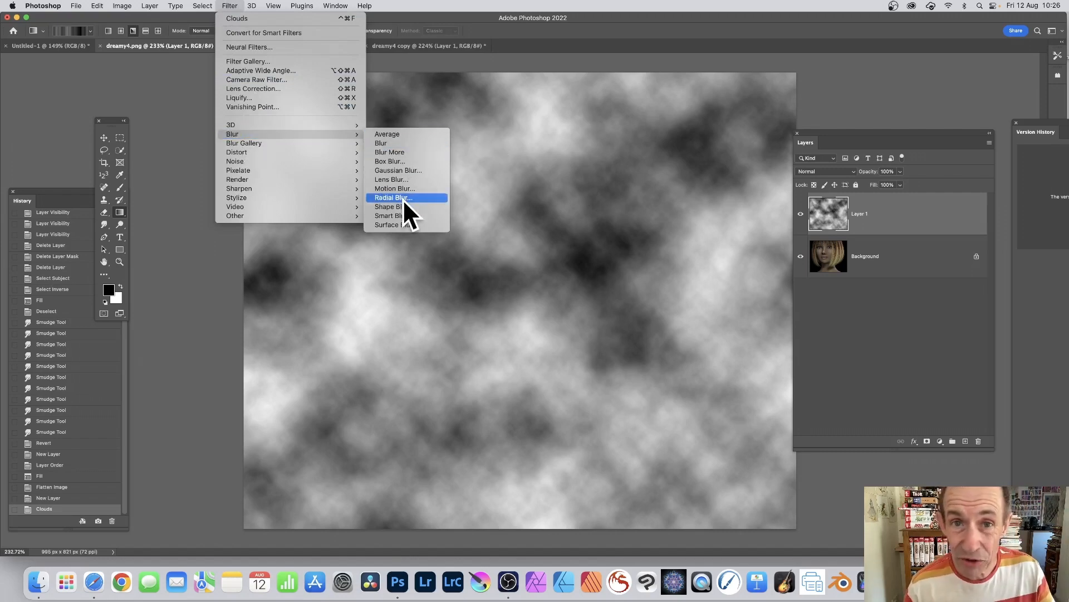
{"action": "left_click", "coordinate": [393, 197]}
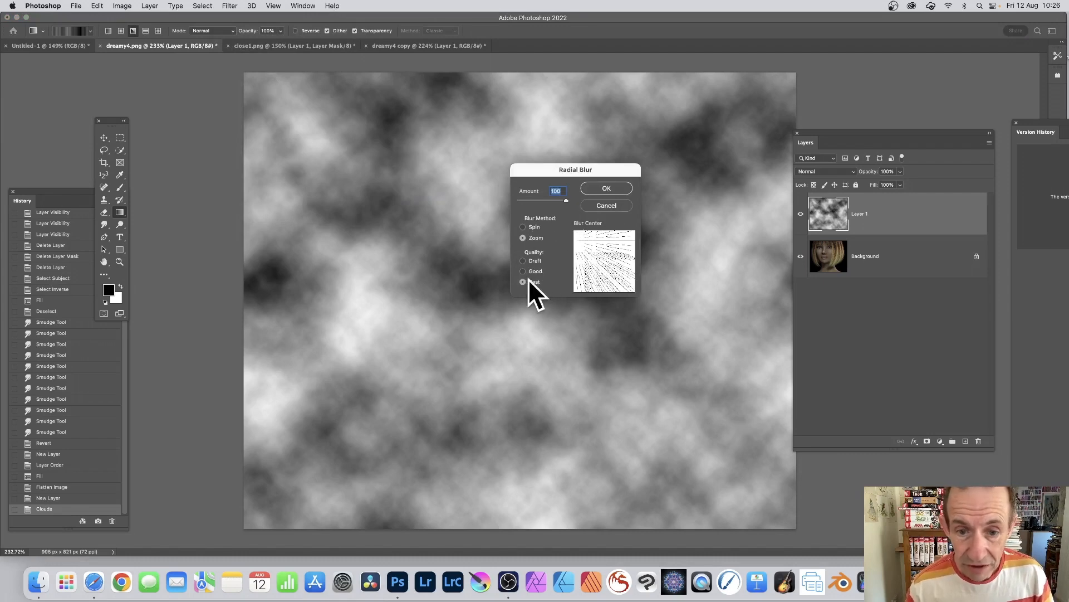
{"action": "left_click", "coordinate": [523, 282]}
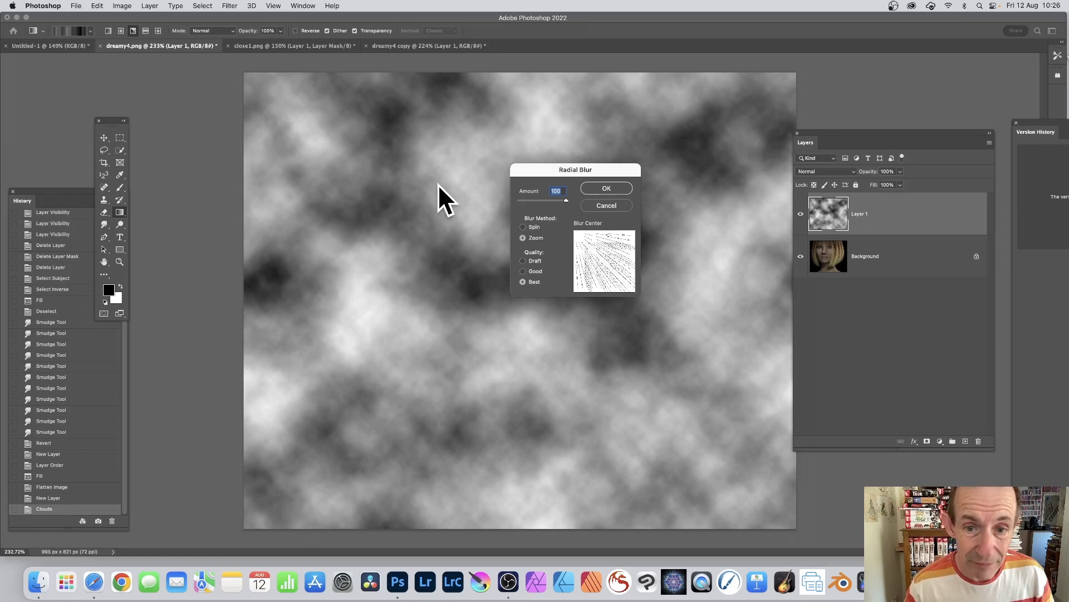
{"action": "mouse_move", "coordinate": [253, 132]}
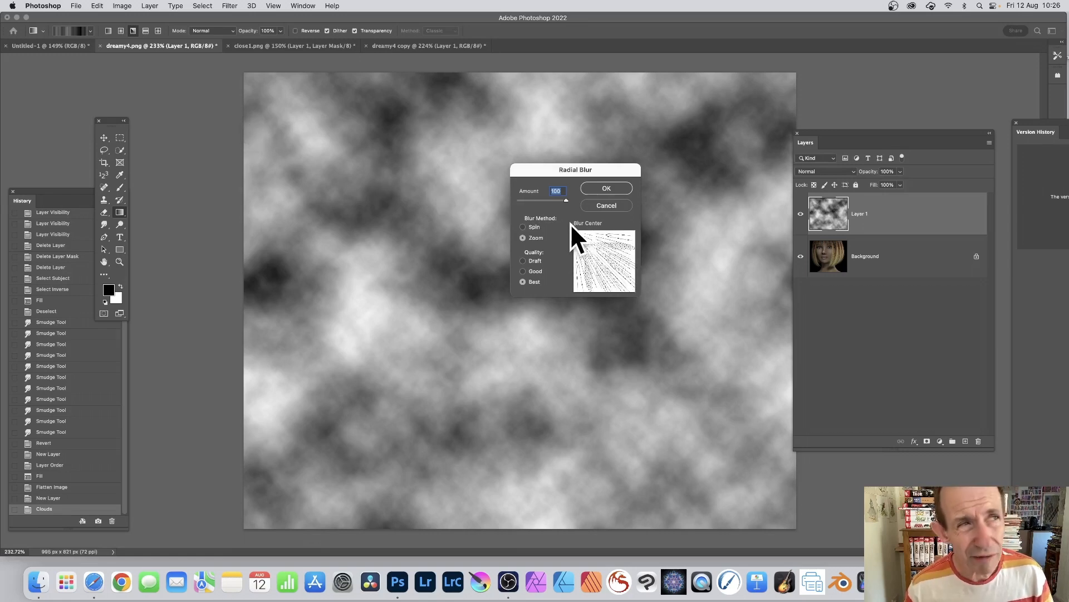
{"action": "mouse_move", "coordinate": [585, 242]}
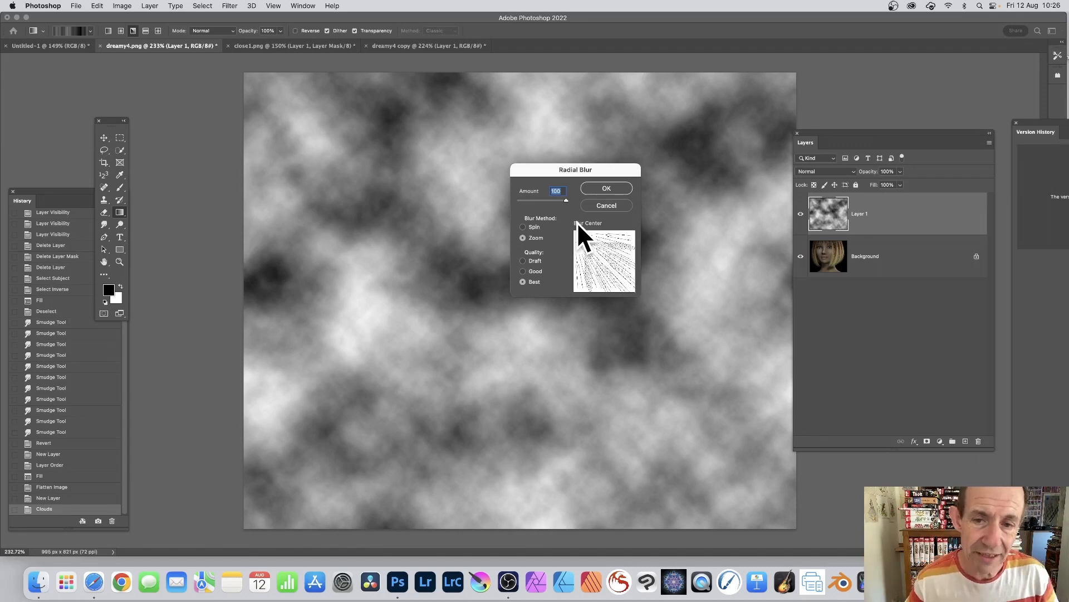
{"action": "mouse_move", "coordinate": [589, 232]}
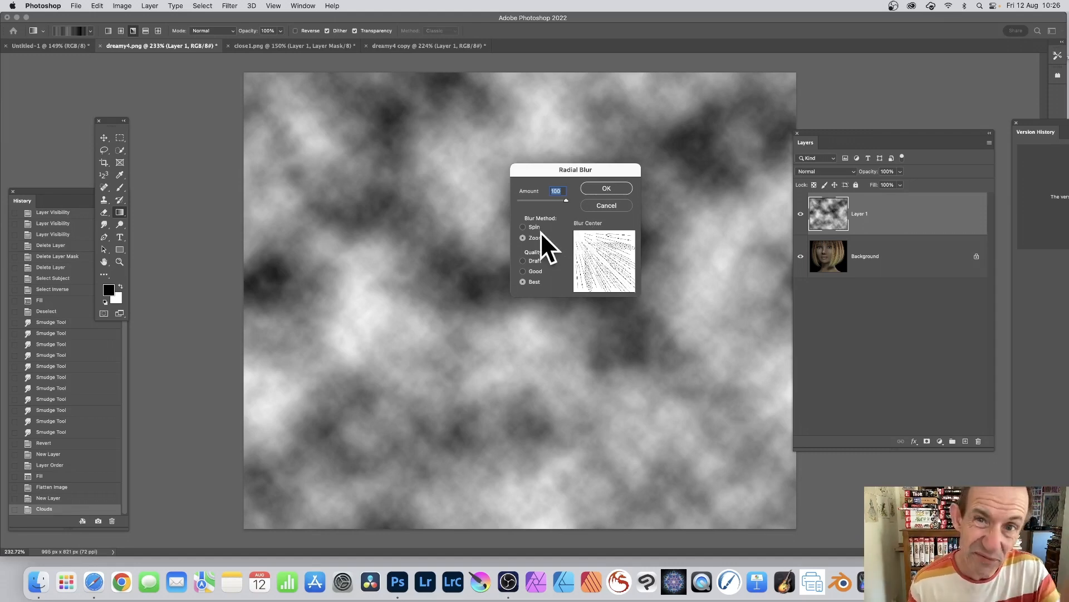
- Apply the zoom radial blur so the clouds become grey rays streaking from the upper left
{"action": "left_click", "coordinate": [606, 188]}
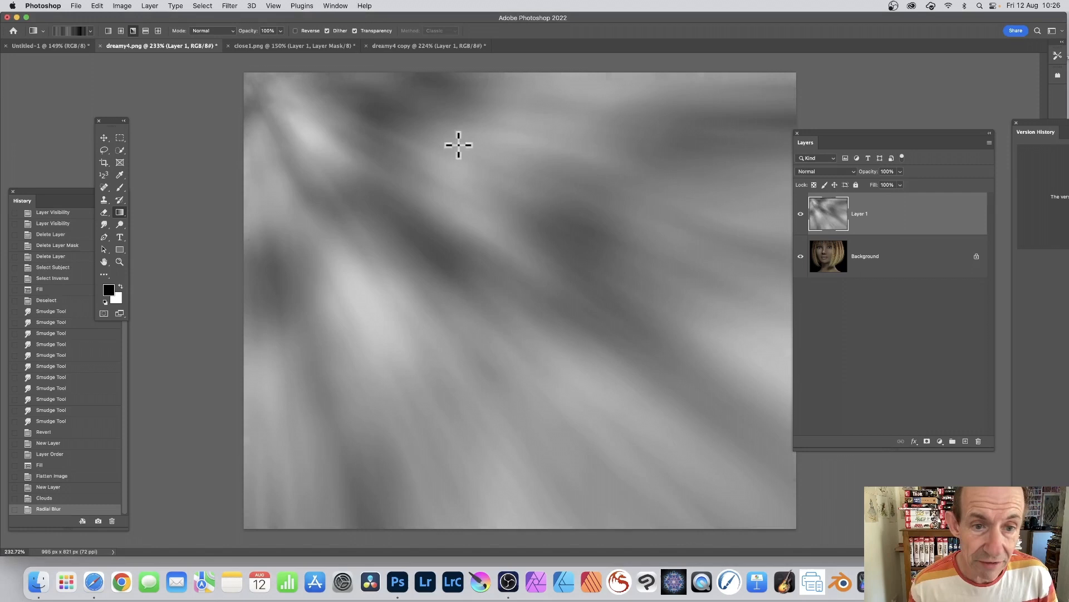
{"action": "mouse_move", "coordinate": [224, 414]}
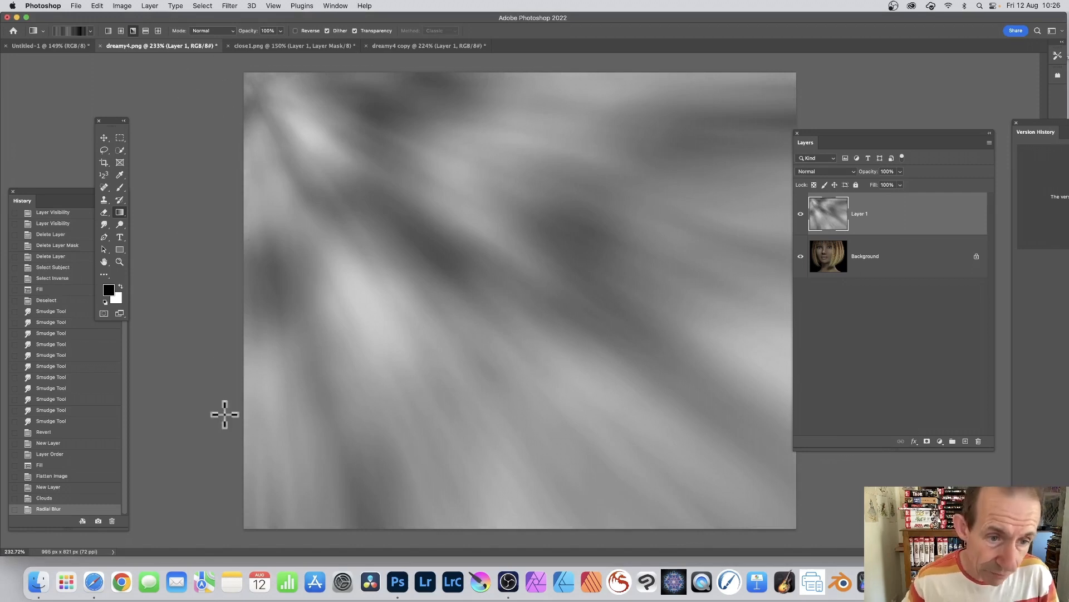
{"action": "mouse_move", "coordinate": [253, 87]}
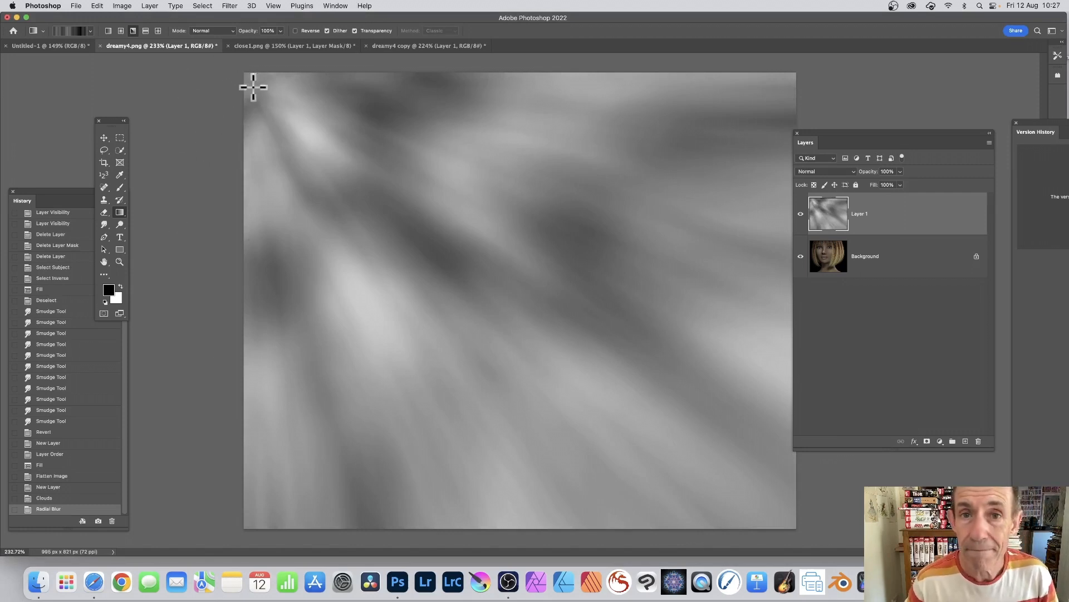
{"action": "mouse_move", "coordinate": [99, 61]}
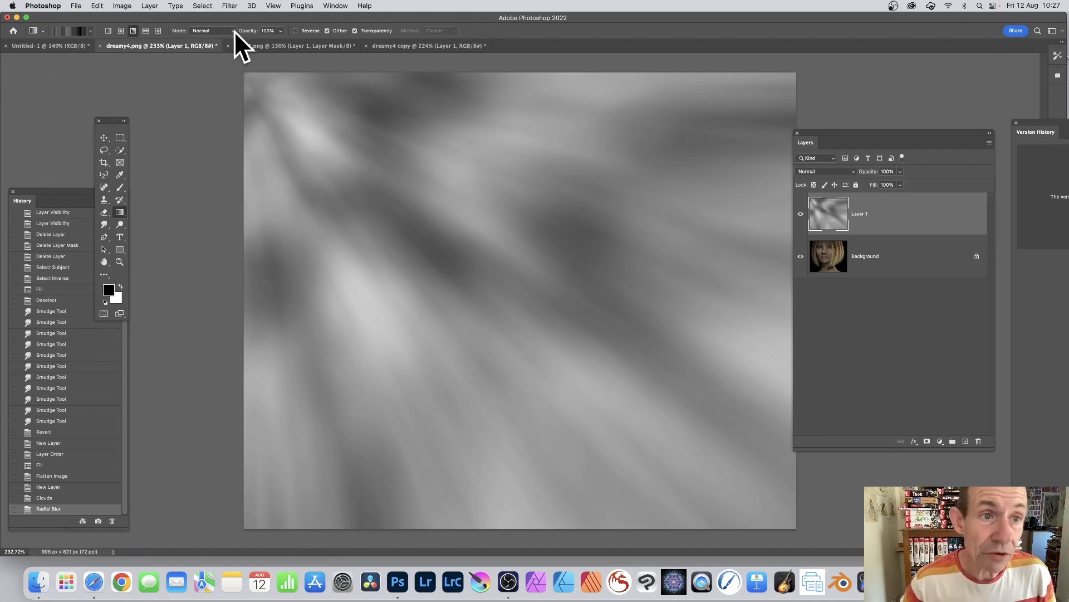
{"action": "left_click", "coordinate": [229, 6]}
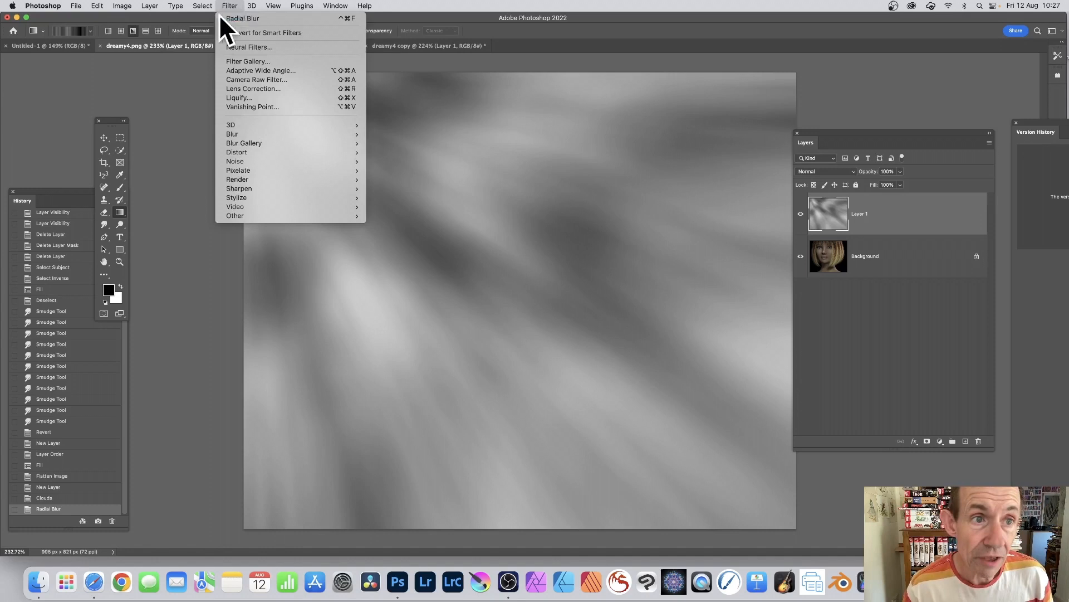
{"action": "mouse_move", "coordinate": [243, 18]}
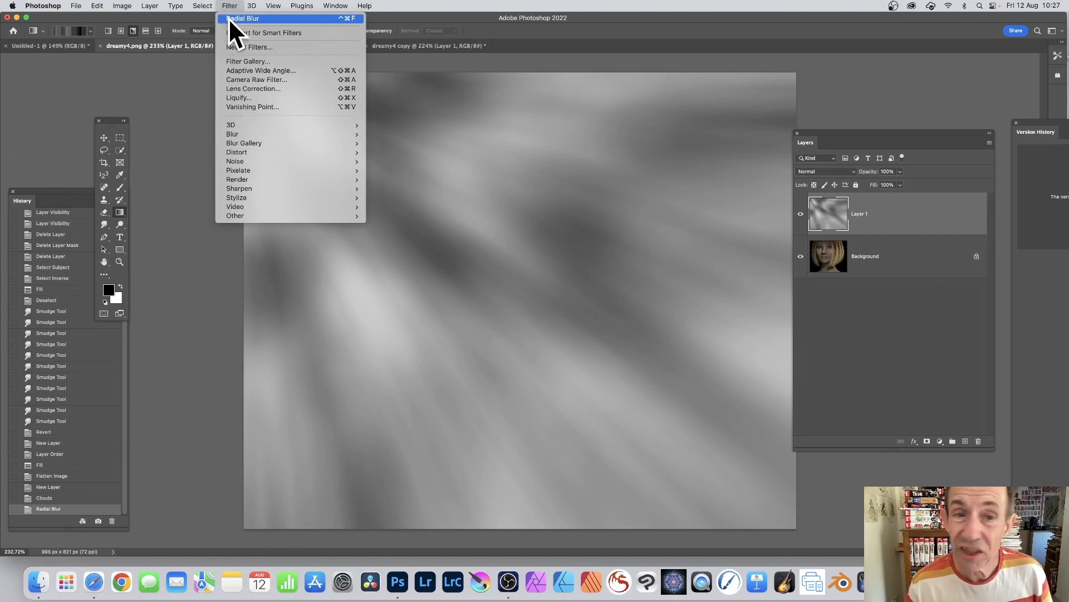
{"action": "mouse_move", "coordinate": [202, 35]}
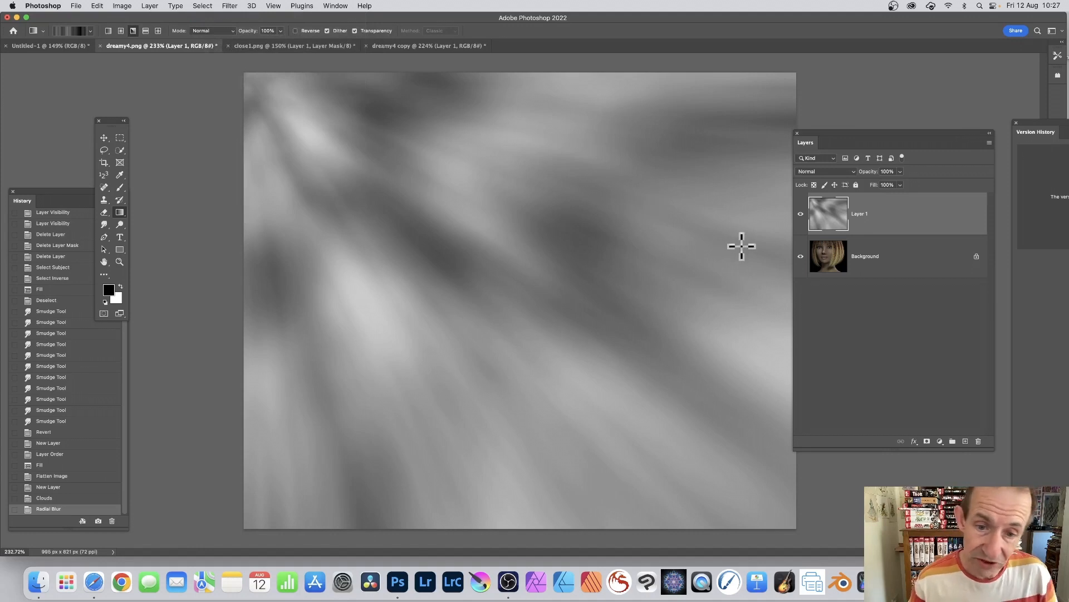
{"action": "mouse_move", "coordinate": [757, 244]}
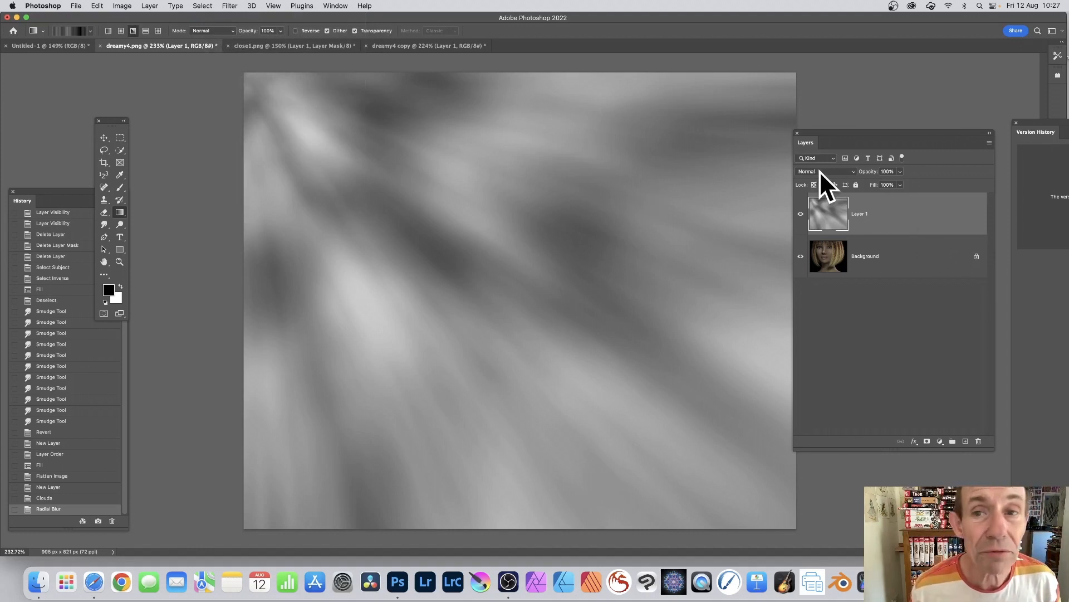
- Change the rays layer's blend mode to Linear Light so the portrait shows through
{"action": "left_click", "coordinate": [823, 171]}
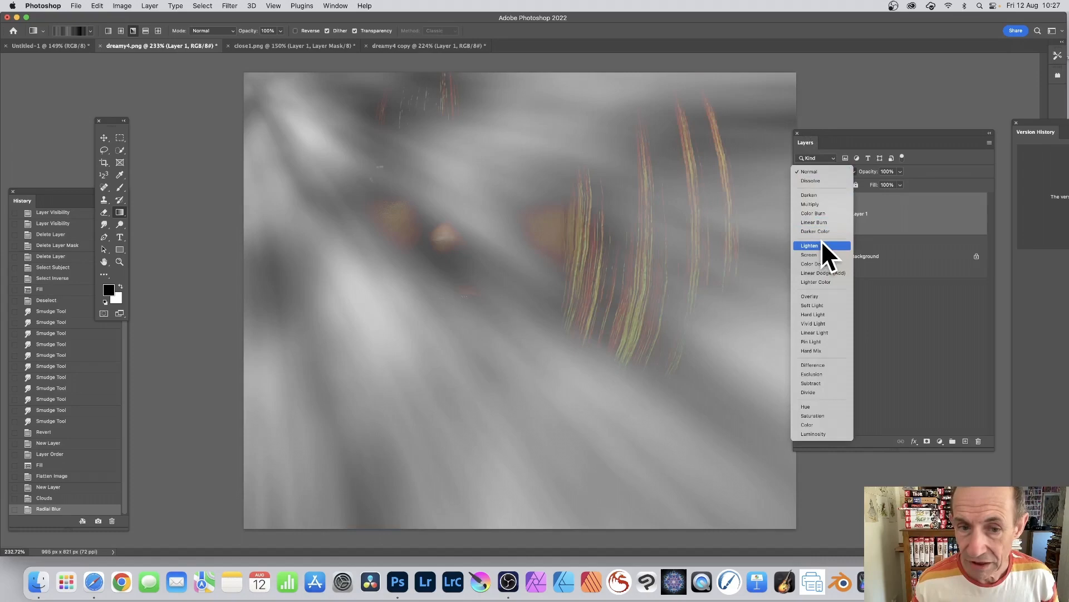
{"action": "mouse_move", "coordinate": [822, 273]}
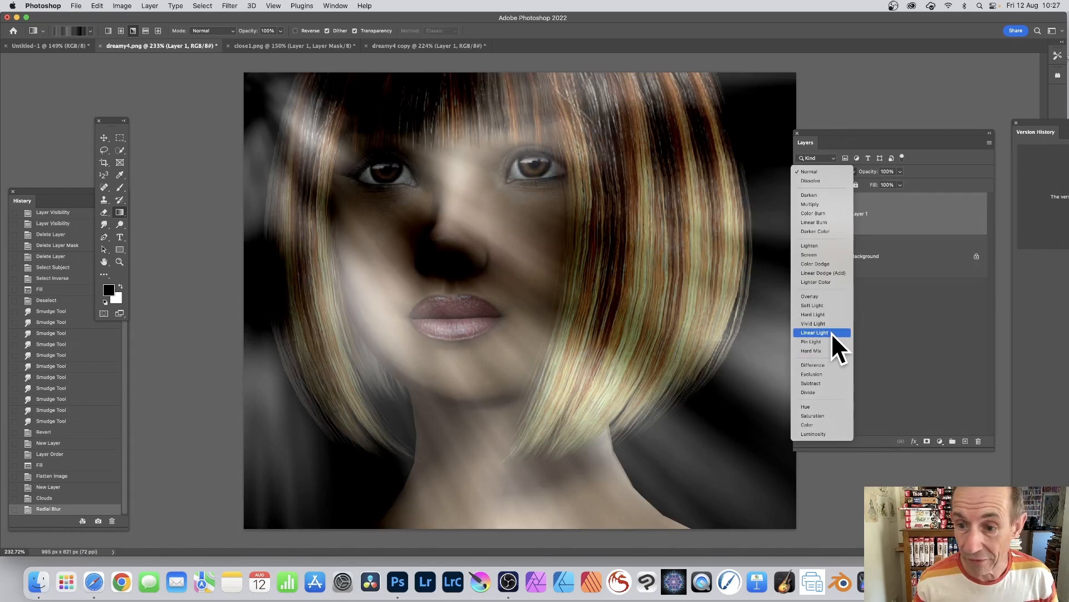
{"action": "left_click", "coordinate": [813, 333]}
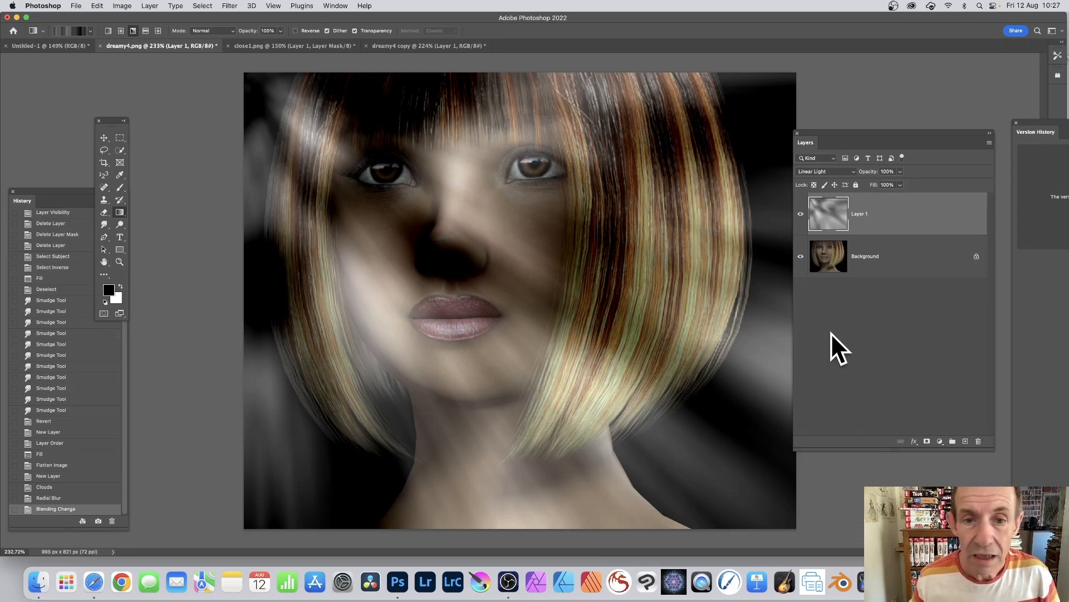
{"action": "mouse_move", "coordinate": [670, 281]}
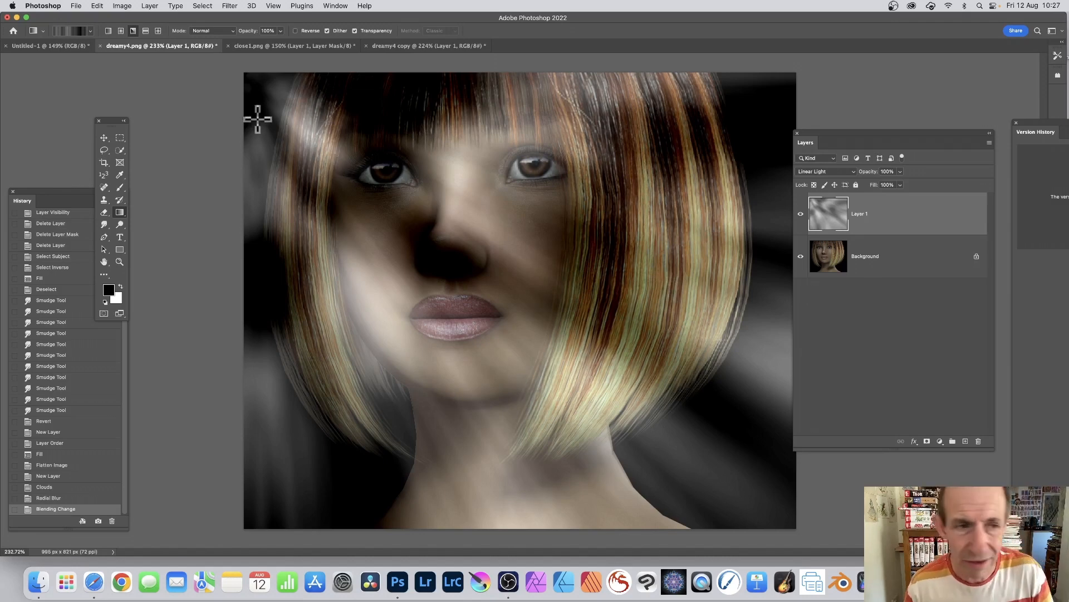
{"action": "mouse_move", "coordinate": [703, 208]}
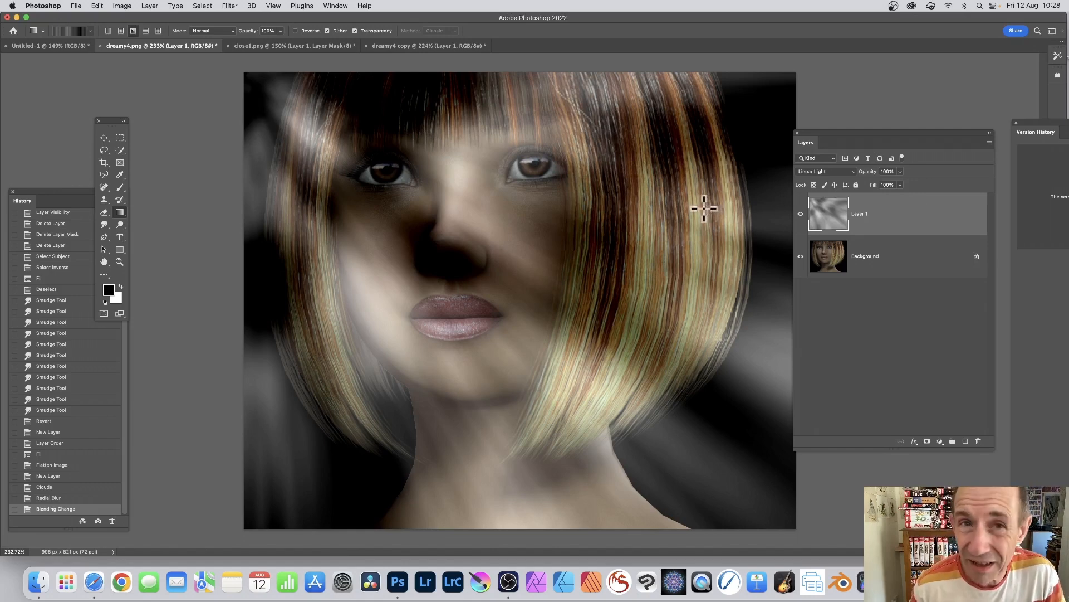
{"action": "mouse_move", "coordinate": [163, 20]}
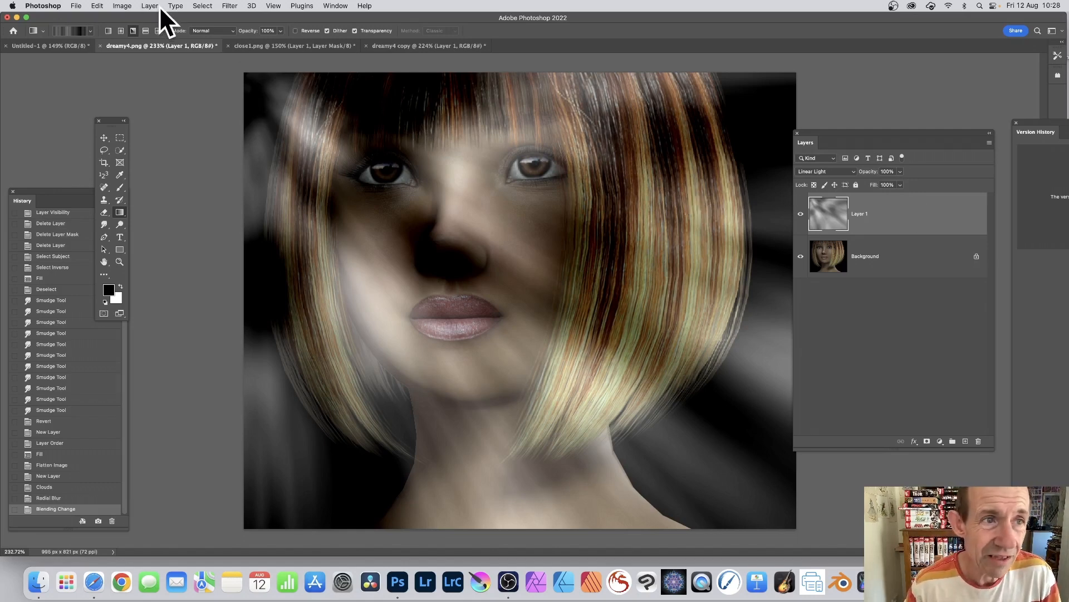
- Add a Reveal All (white) layer mask to the rays layer
{"action": "left_click", "coordinate": [149, 6]}
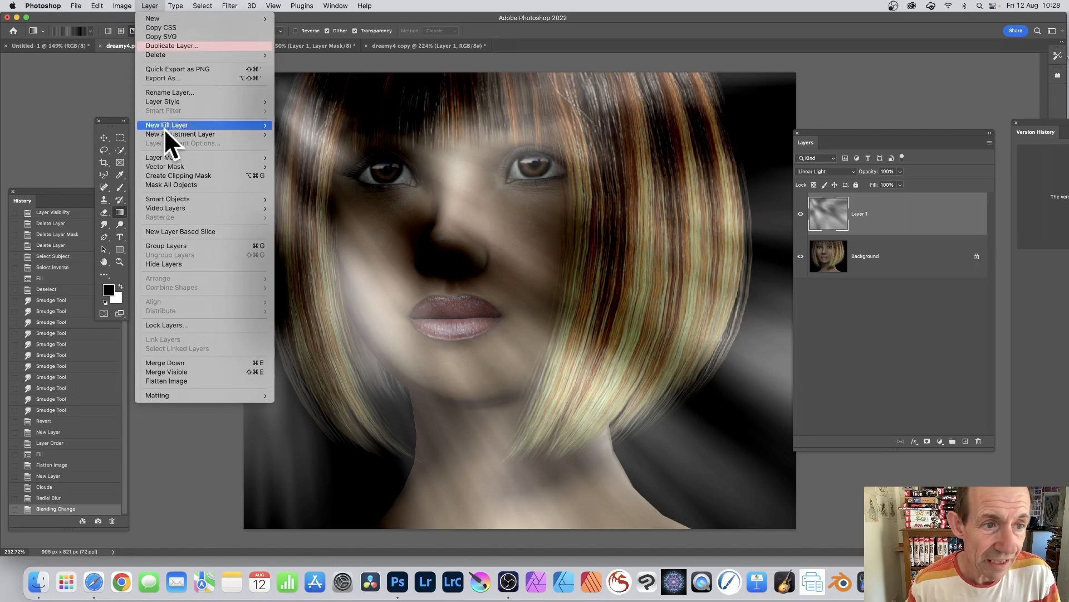
{"action": "mouse_move", "coordinate": [163, 157]}
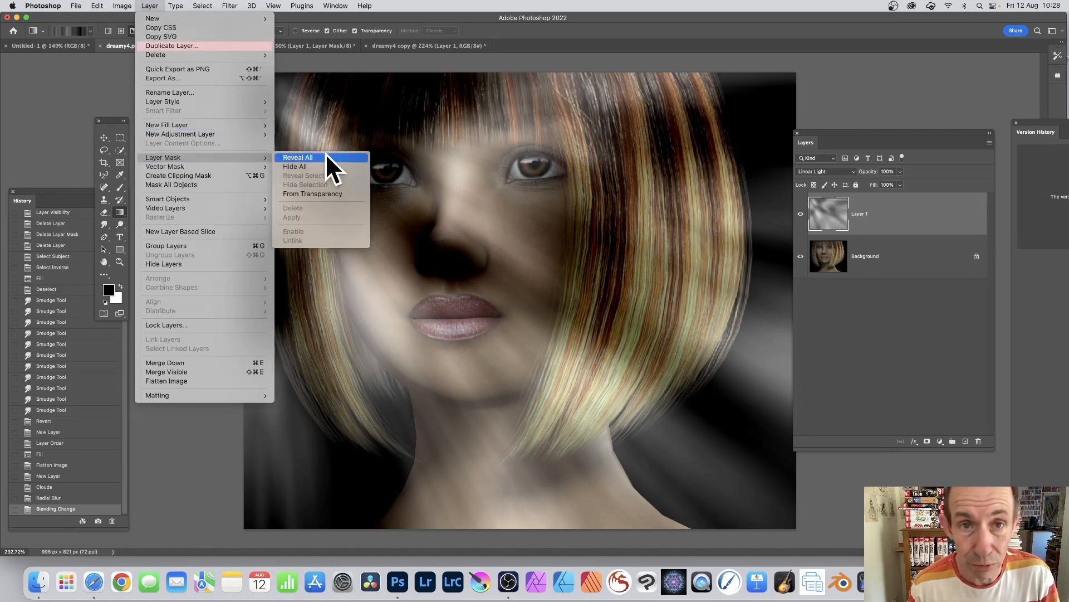
{"action": "mouse_move", "coordinate": [327, 174]}
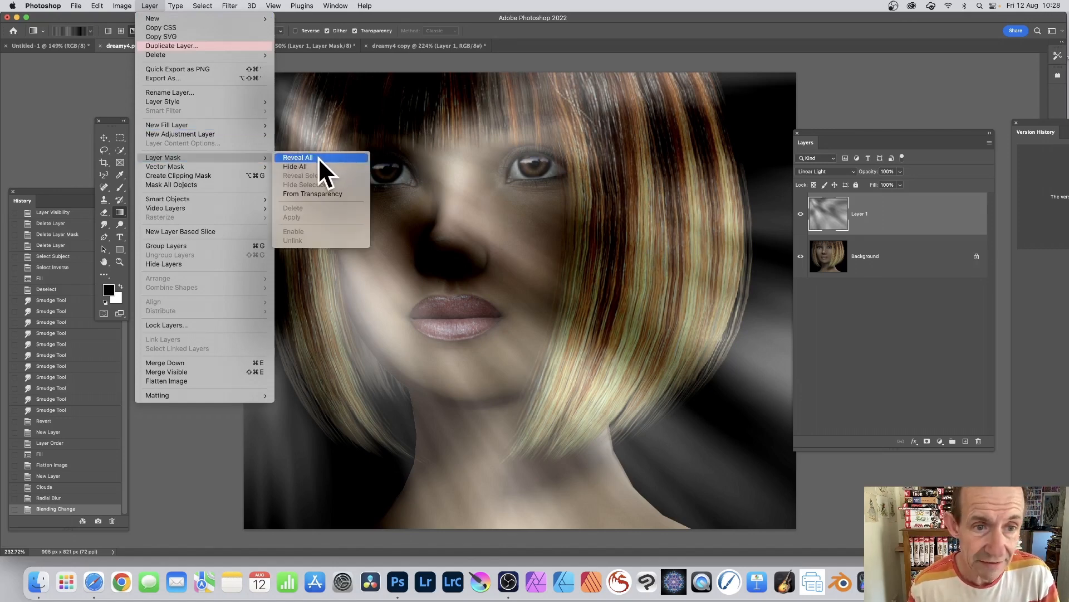
{"action": "left_click", "coordinate": [298, 158]}
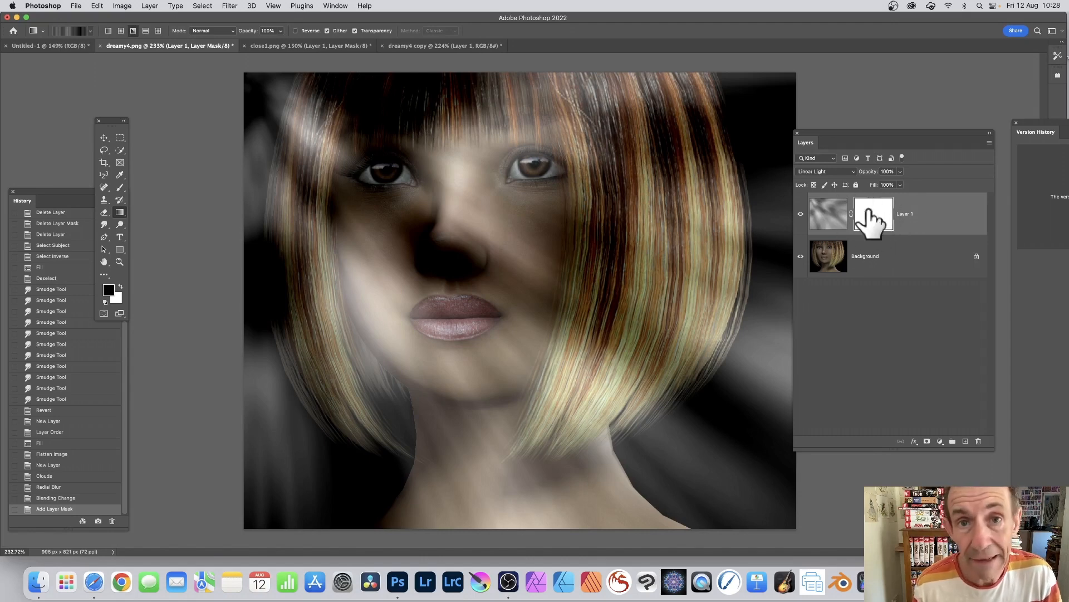
{"action": "mouse_move", "coordinate": [874, 215]}
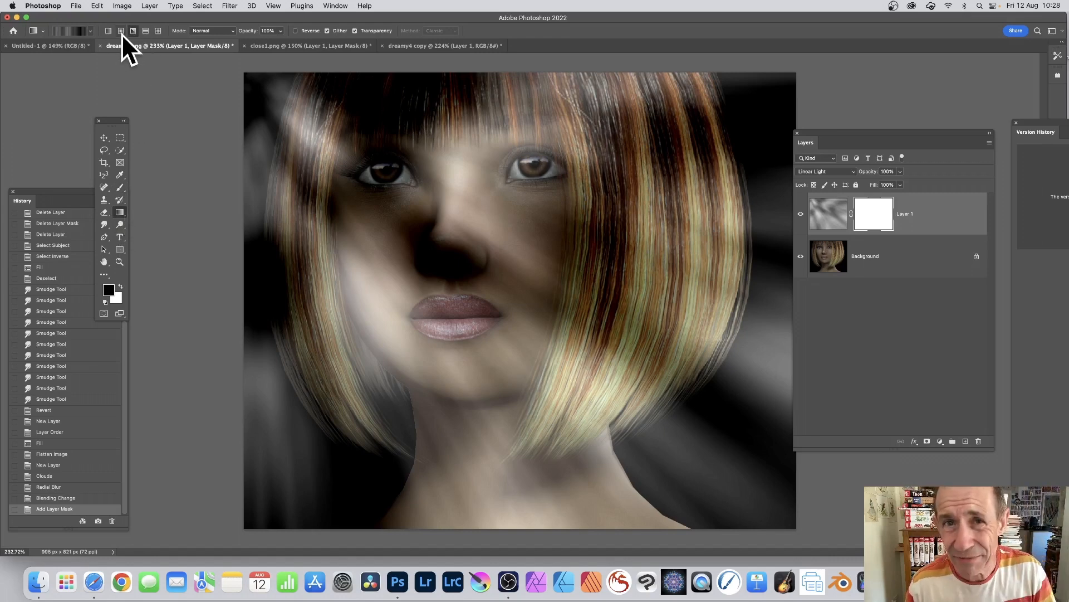
{"action": "mouse_move", "coordinate": [122, 51]}
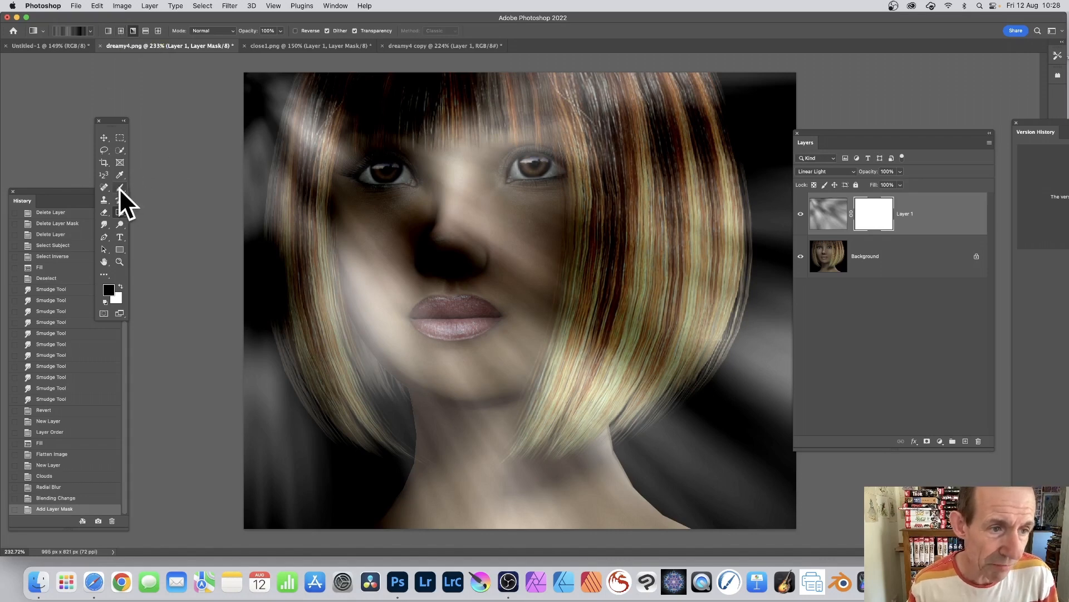
- Pick the Brush tool with black foreground to paint on the rays mask
{"action": "left_click", "coordinate": [104, 187]}
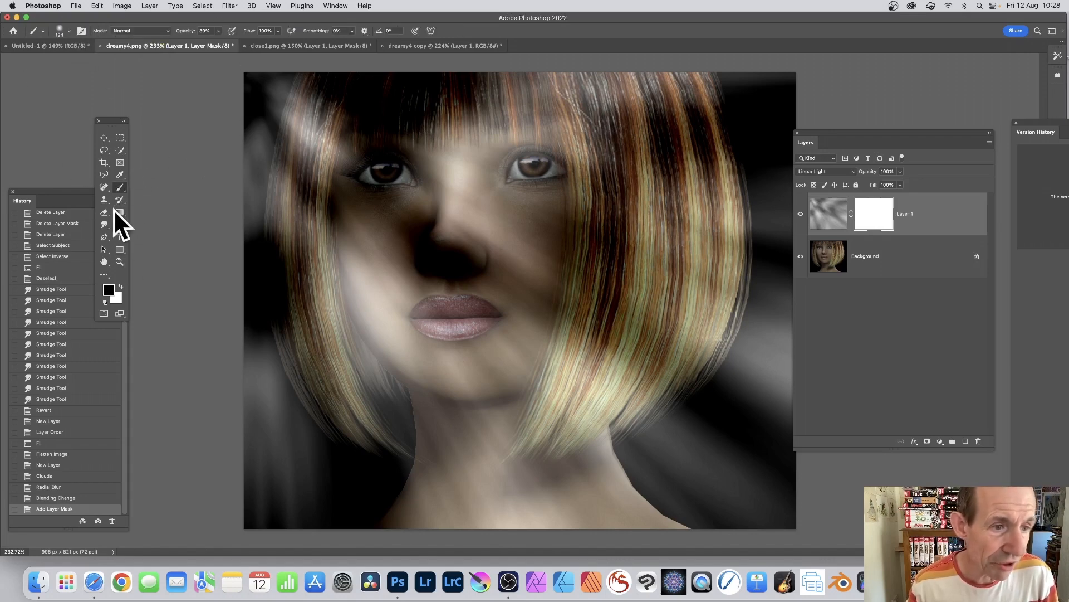
{"action": "left_click", "coordinate": [104, 188]}
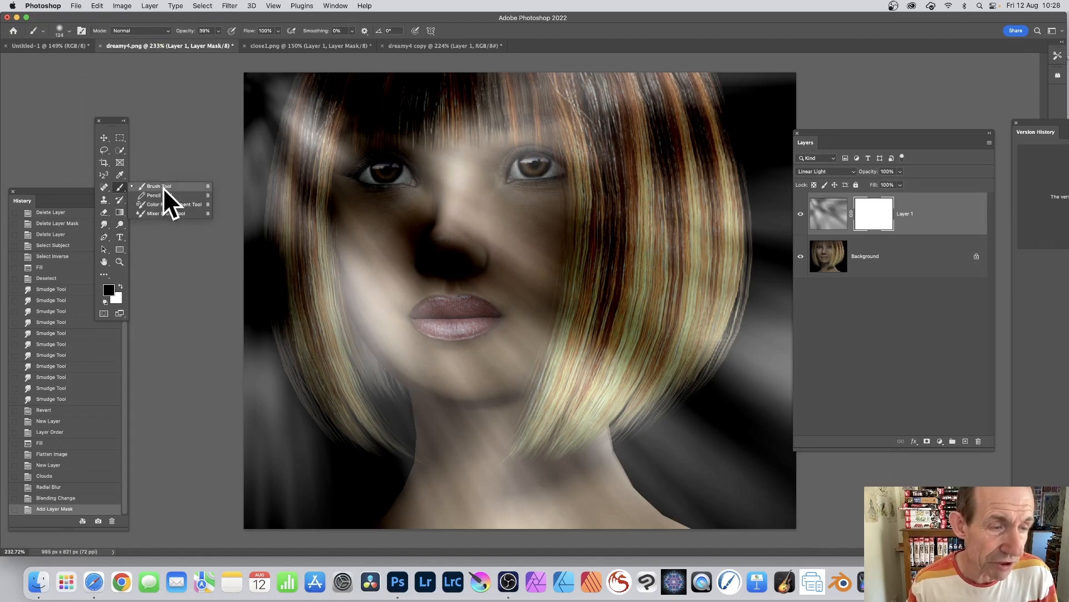
{"action": "mouse_move", "coordinate": [74, 51]}
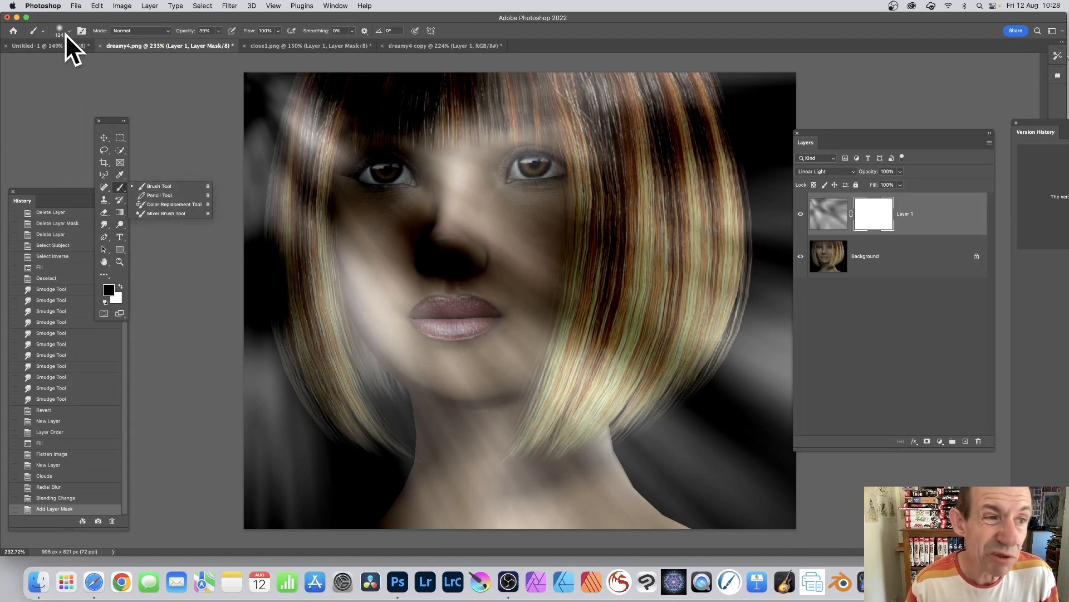
{"action": "left_click", "coordinate": [69, 31]}
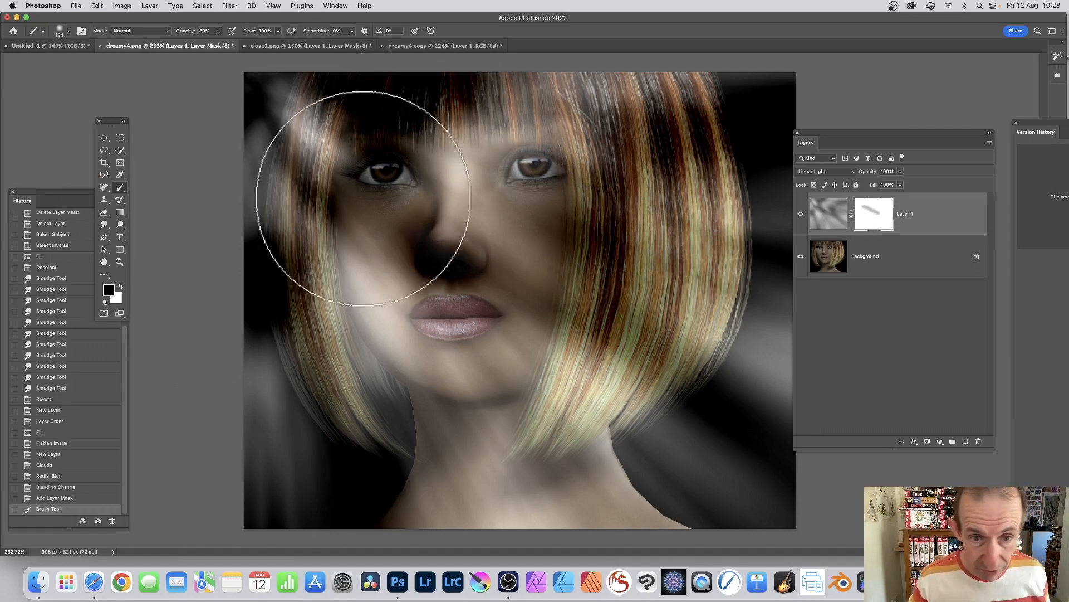
- Paint black strokes on the mask to clear rays from the left eye, nose, mouth and face
{"action": "left_click_drag", "start_coordinate": [366, 198], "coordinate": [737, 382]}
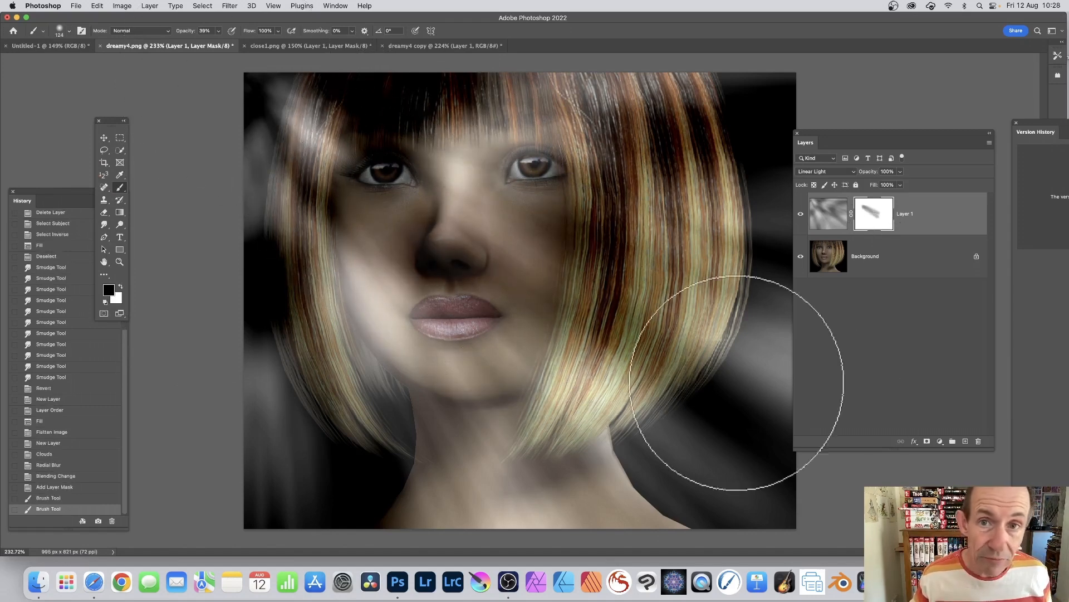
{"action": "mouse_move", "coordinate": [225, 133]}
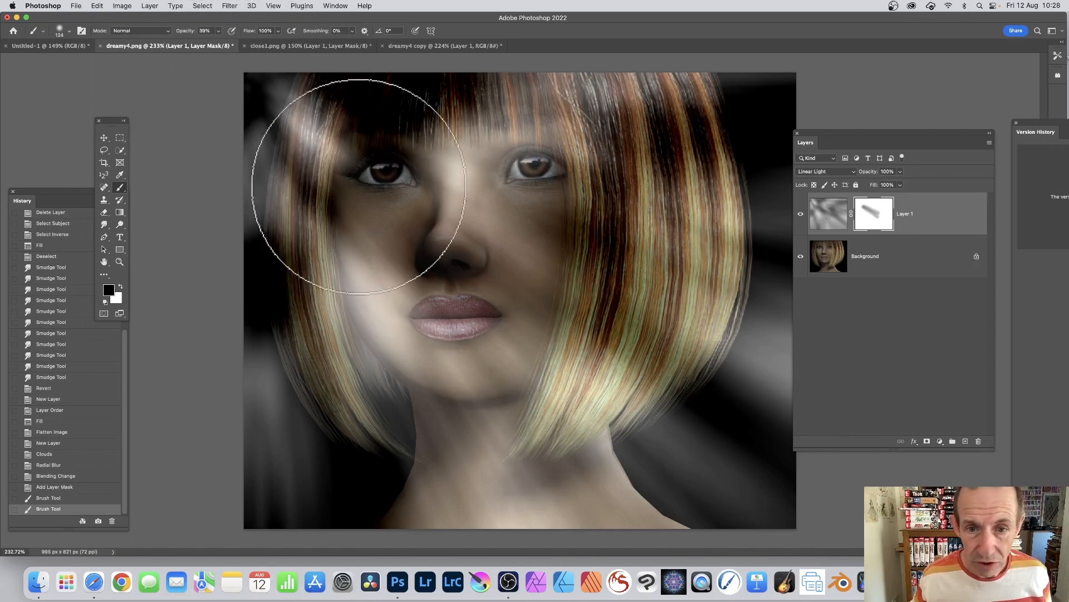
{"action": "left_click_drag", "start_coordinate": [347, 184], "coordinate": [608, 238]}
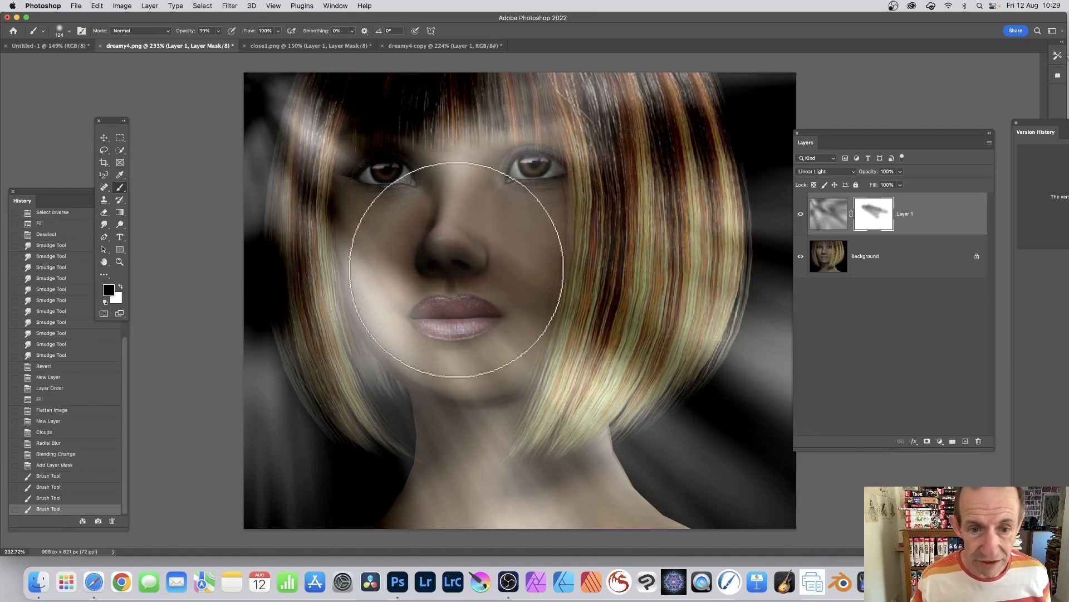
{"action": "left_click_drag", "start_coordinate": [460, 263], "coordinate": [280, 167]}
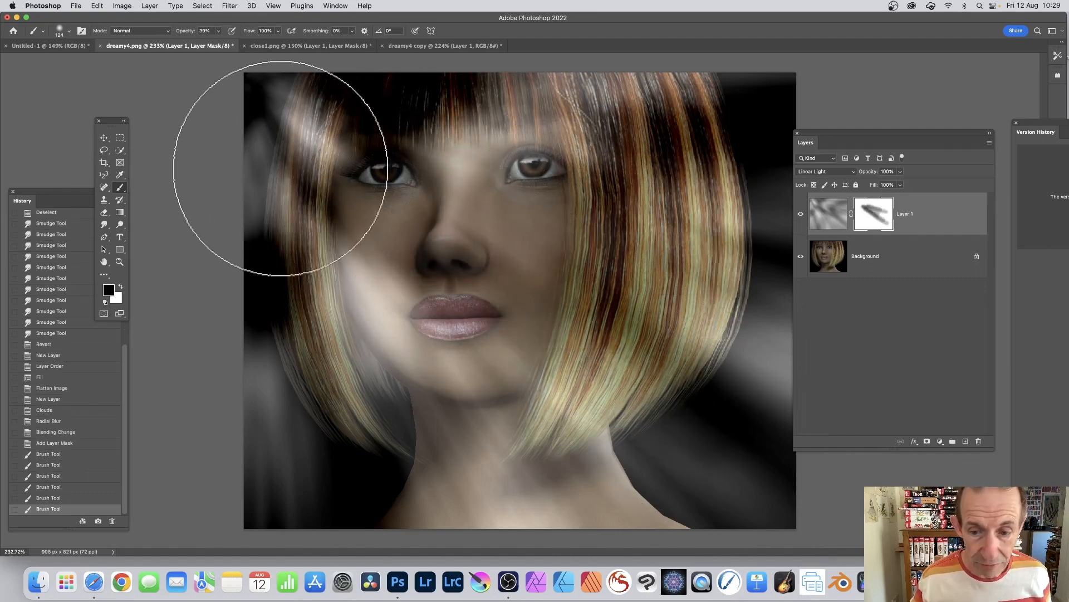
{"action": "left_click_drag", "start_coordinate": [279, 167], "coordinate": [659, 423]}
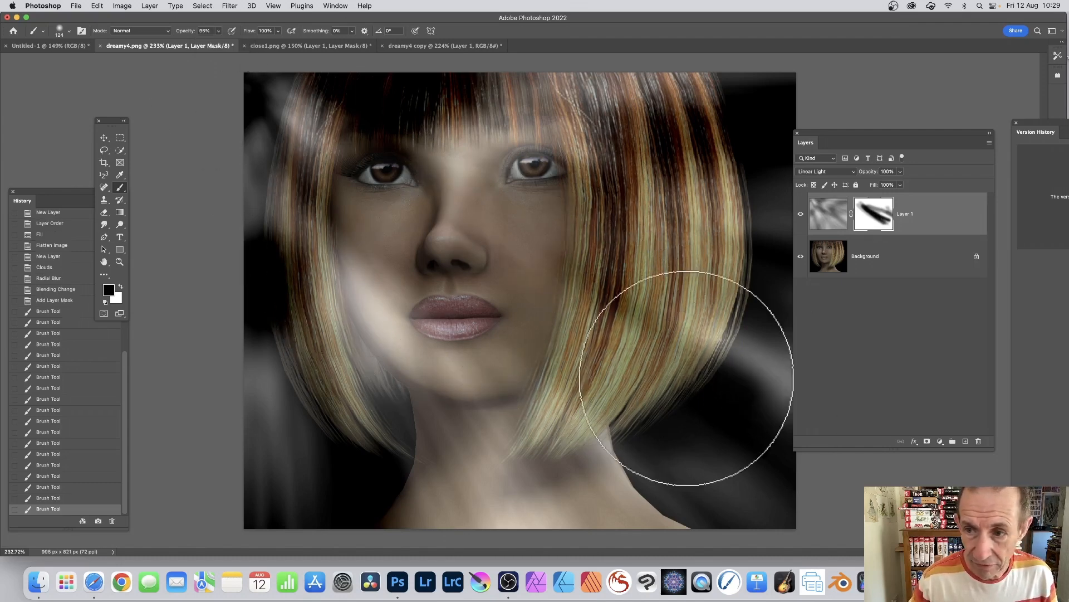
{"action": "mouse_move", "coordinate": [532, 341]}
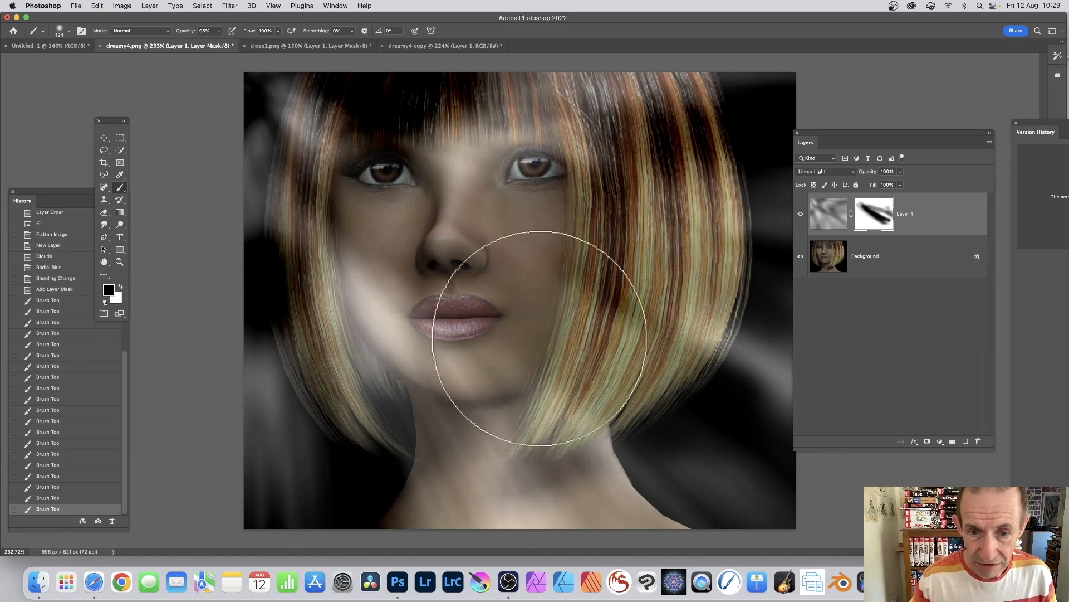
{"action": "mouse_move", "coordinate": [522, 205]}
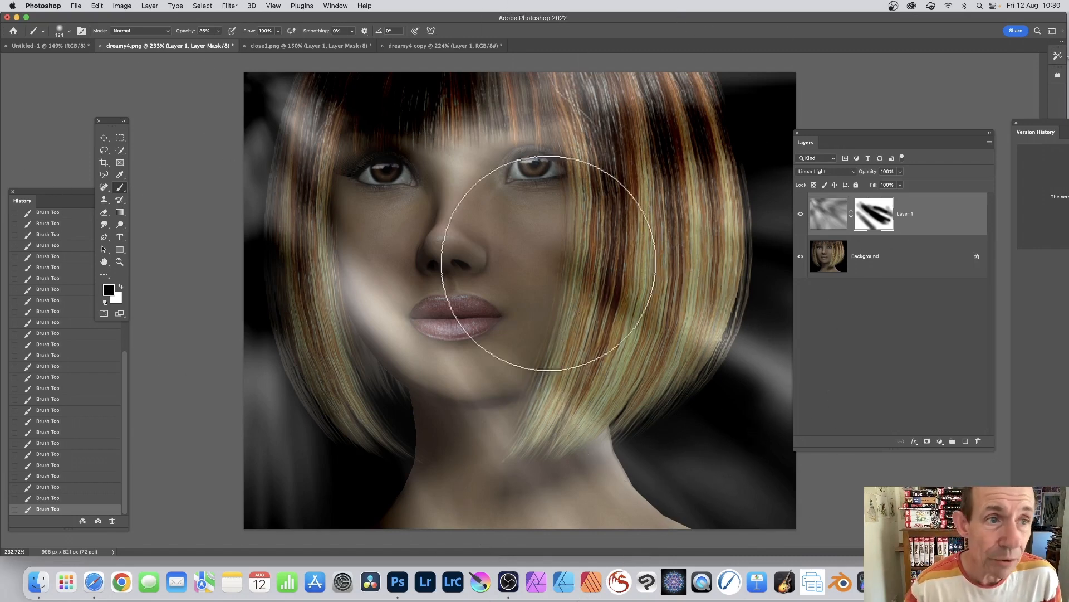
- Create a Hue/Saturation adjustment layer above the rays layer at default settings
{"action": "left_click", "coordinate": [148, 5]}
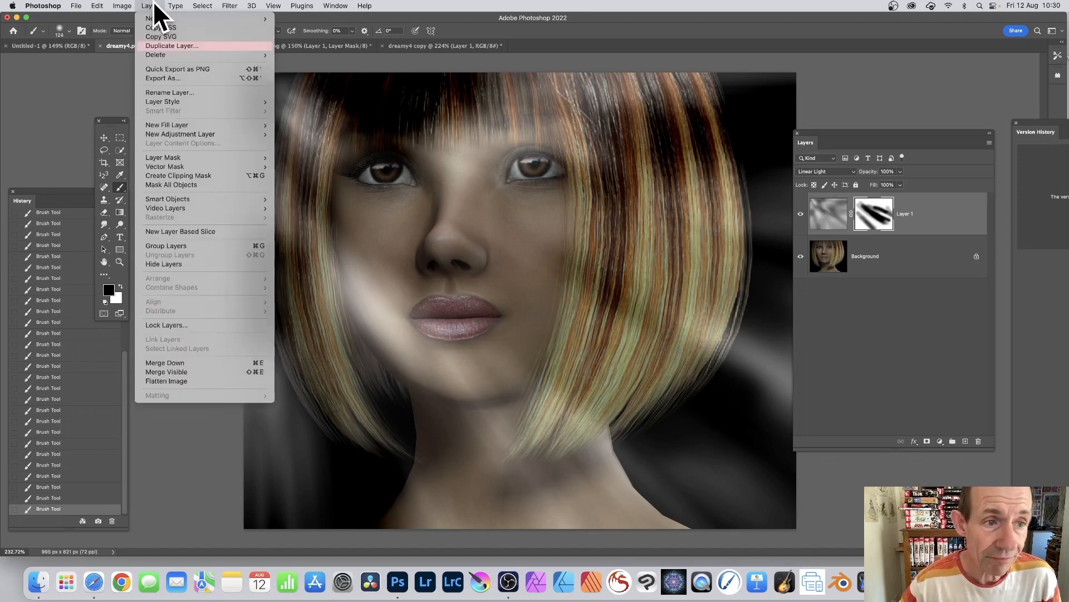
{"action": "mouse_move", "coordinate": [180, 134]}
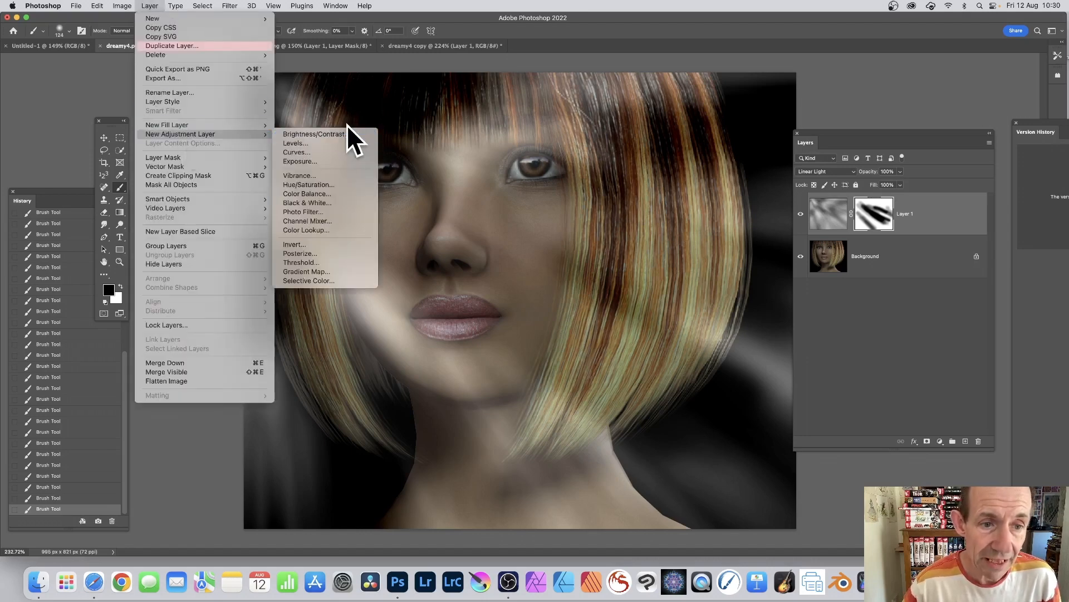
{"action": "mouse_move", "coordinate": [315, 193]}
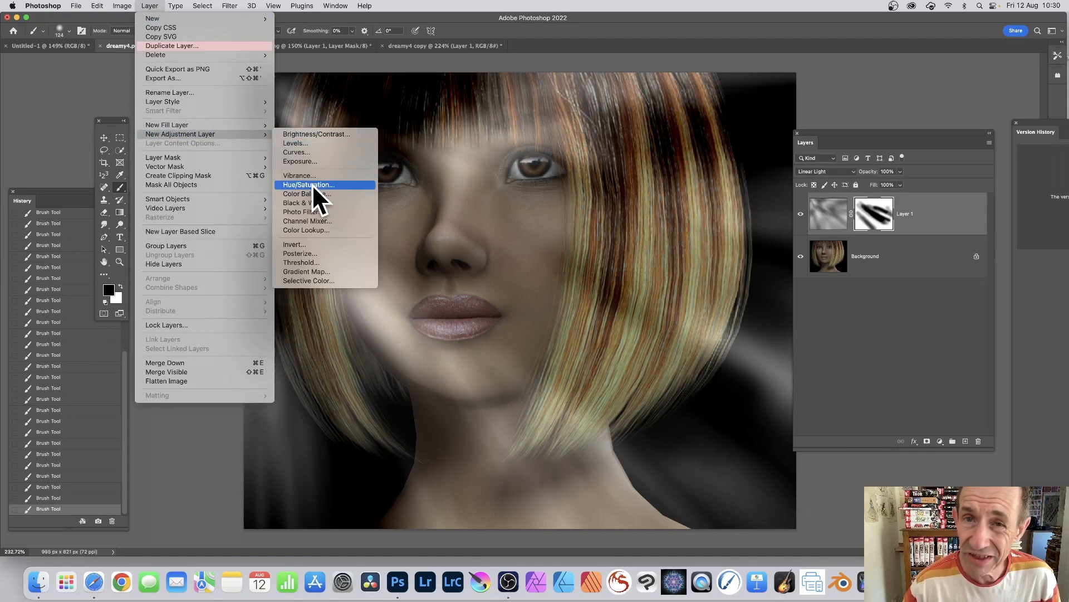
{"action": "left_click", "coordinate": [308, 185]}
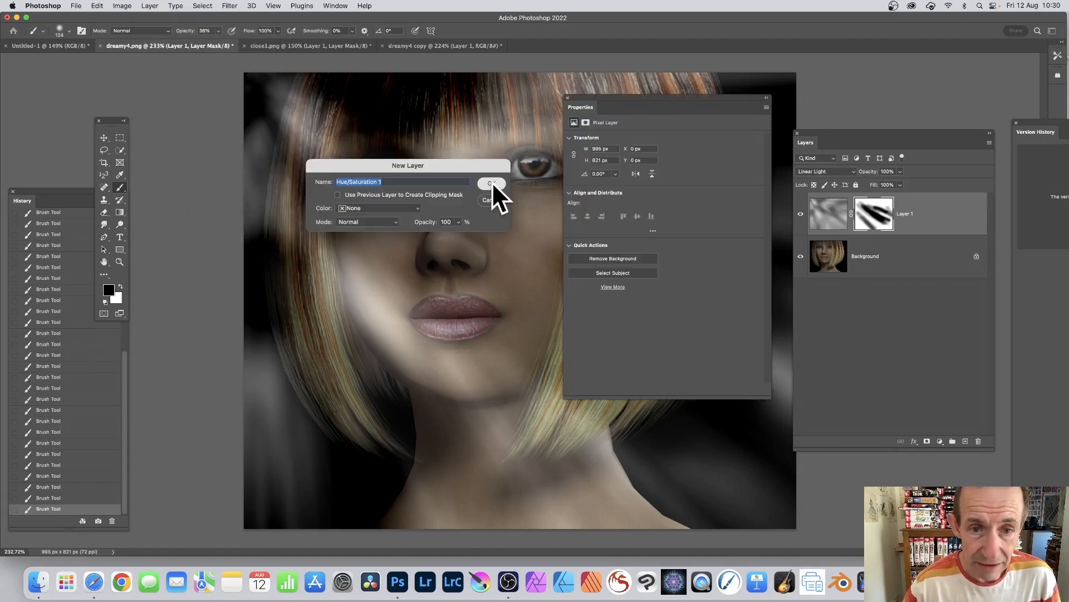
{"action": "left_click", "coordinate": [490, 184]}
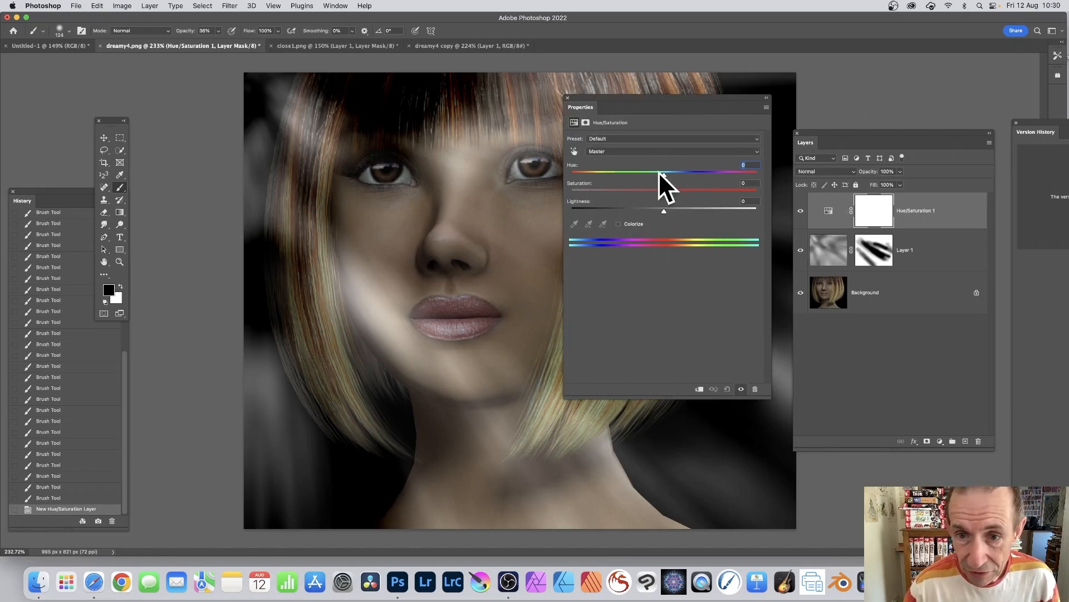
- Colorize the portrait with Hue about 33, Saturation 37 and Lightness -13 for a warm sepia
{"action": "left_click_drag", "start_coordinate": [662, 174], "coordinate": [614, 174]}
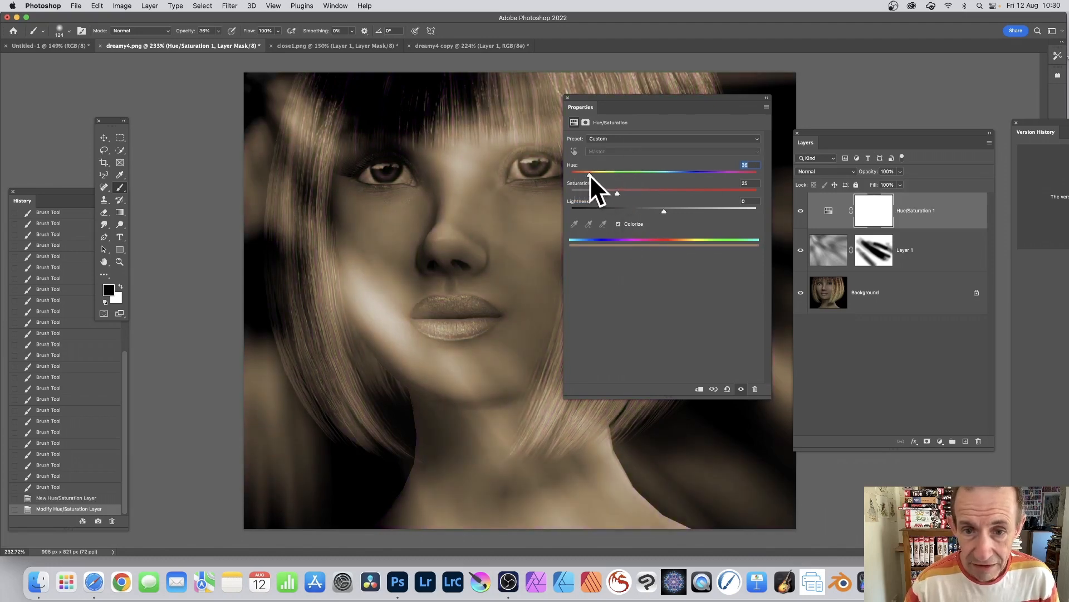
{"action": "left_click_drag", "start_coordinate": [616, 192], "coordinate": [649, 193]}
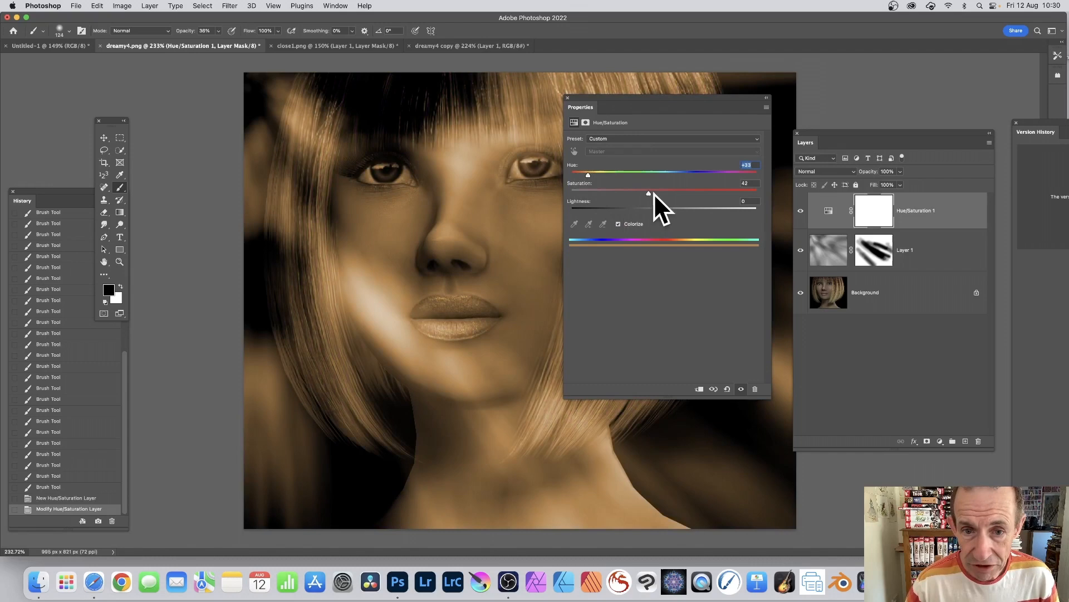
{"action": "left_click_drag", "start_coordinate": [649, 193], "coordinate": [639, 192]}
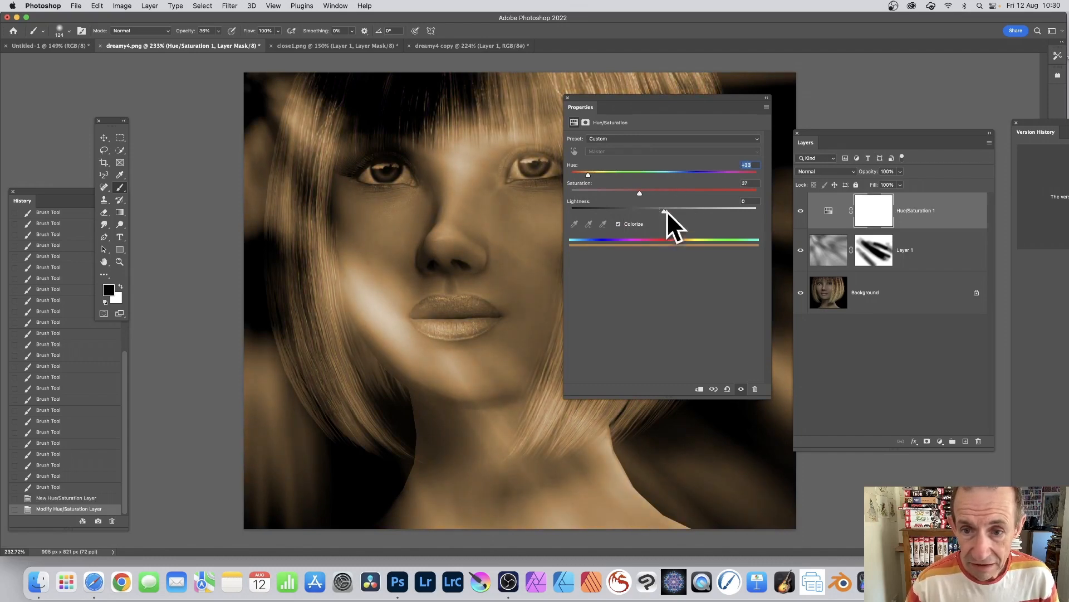
{"action": "left_click_drag", "start_coordinate": [663, 209], "coordinate": [653, 209]}
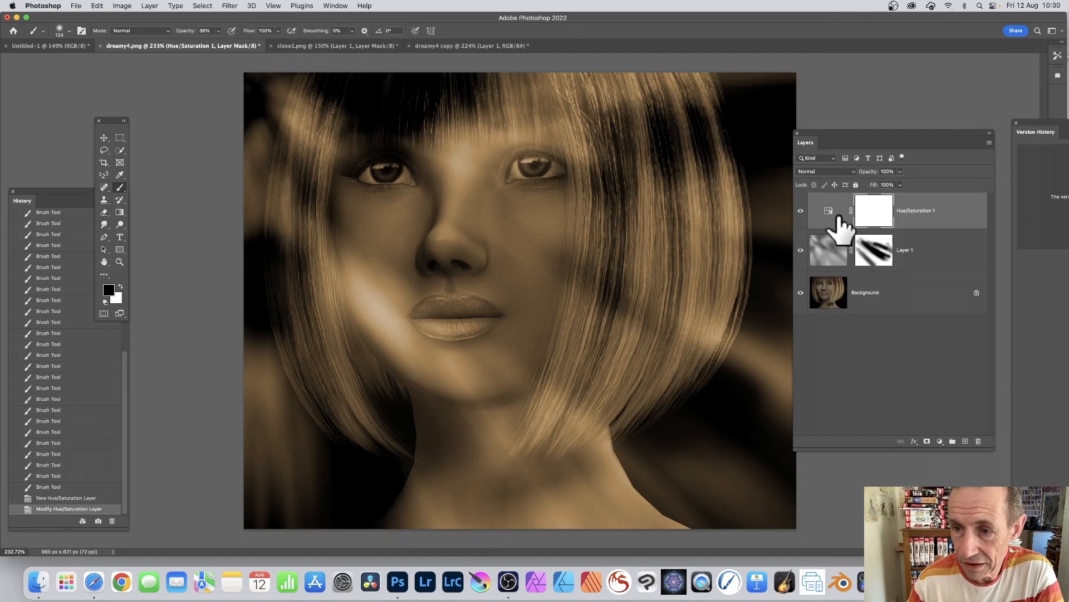
- Clip the Hue/Saturation tint to the rays layer so only the streaks turn orange-gold
{"action": "double_click", "coordinate": [874, 211]}
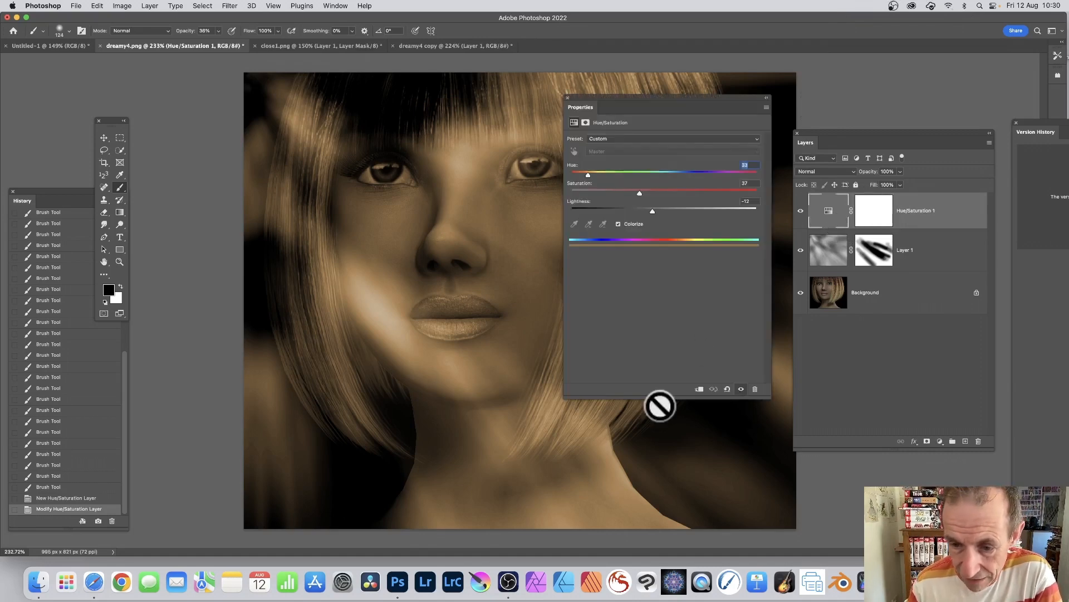
{"action": "mouse_move", "coordinate": [754, 379]}
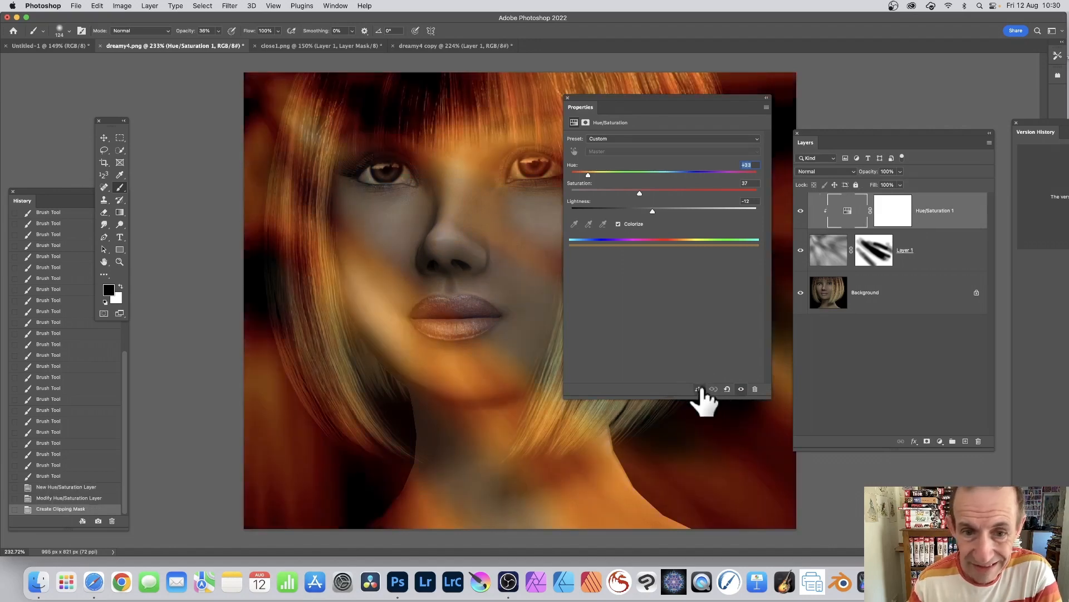
{"action": "mouse_move", "coordinate": [938, 270]}
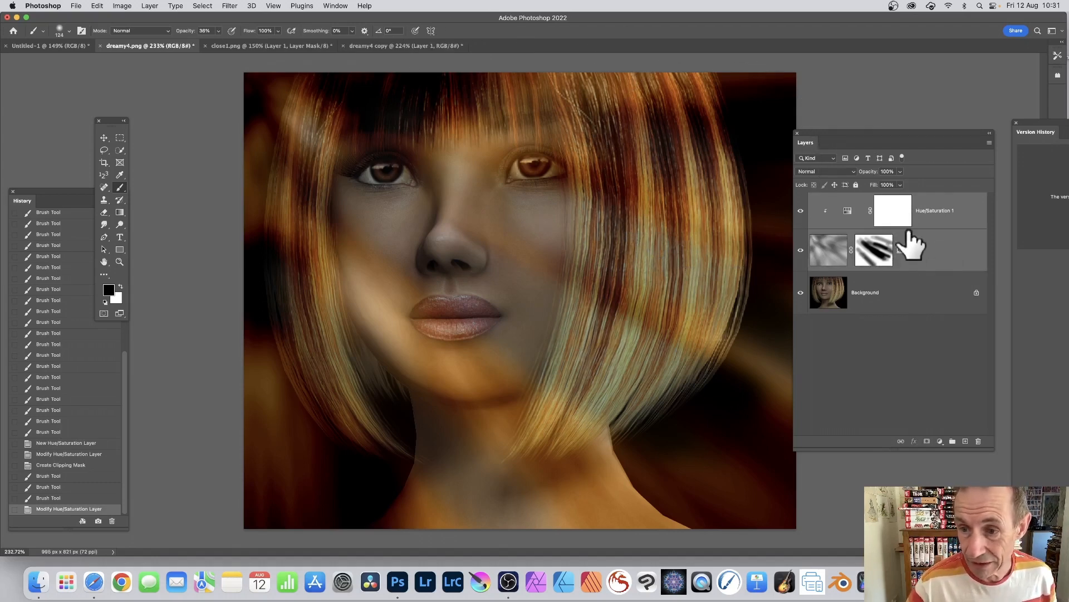
{"action": "left_click", "coordinate": [97, 5]}
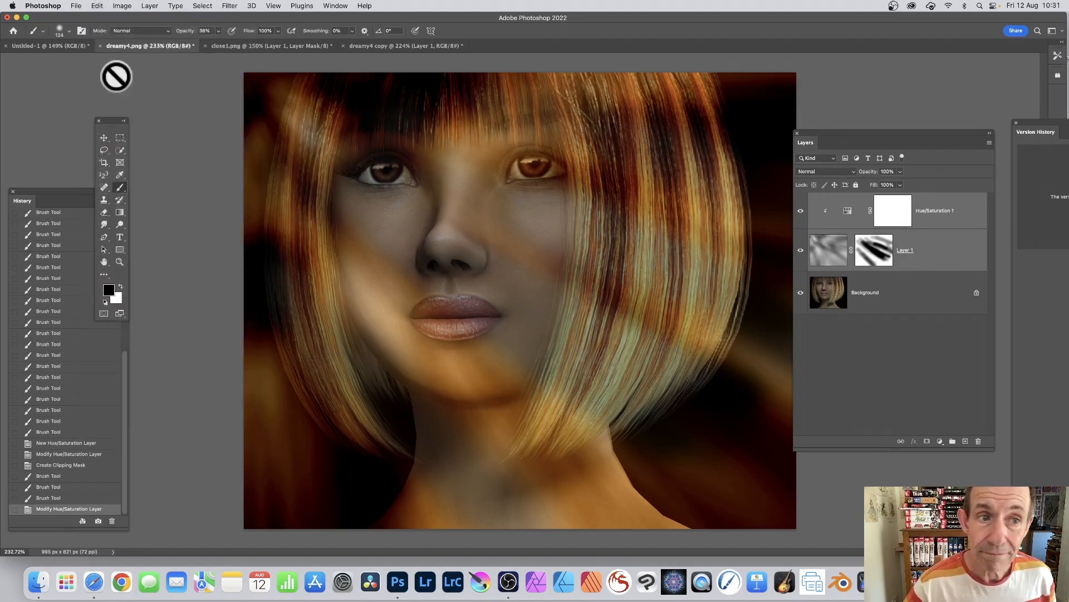
- Duplicate the rays and tint layers into close1.png in Linear Light and scale them over her face
{"action": "left_click", "coordinate": [248, 46]}
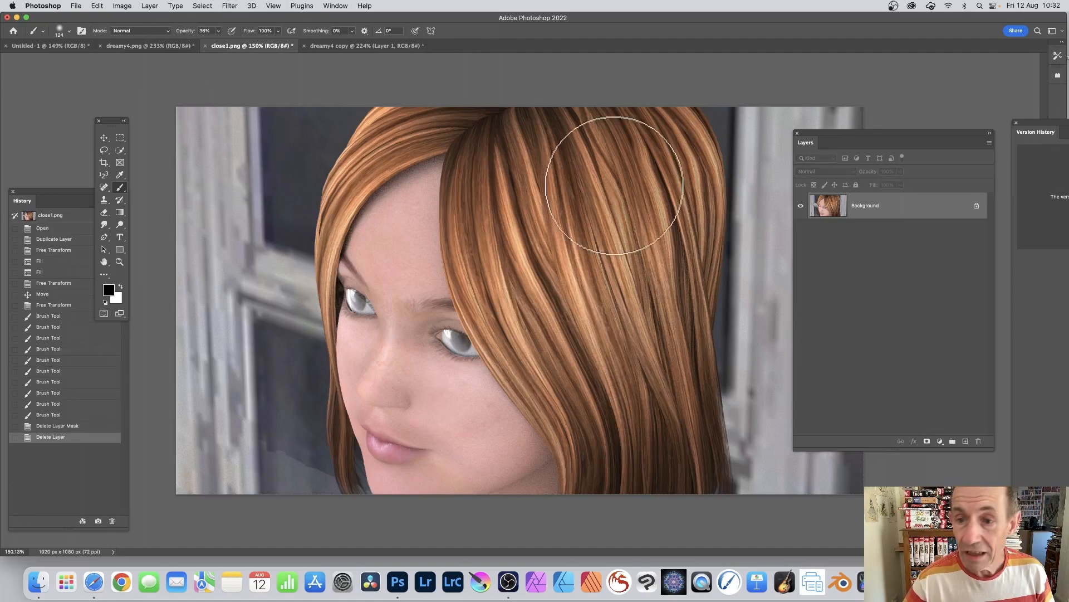
{"action": "mouse_move", "coordinate": [293, 321]}
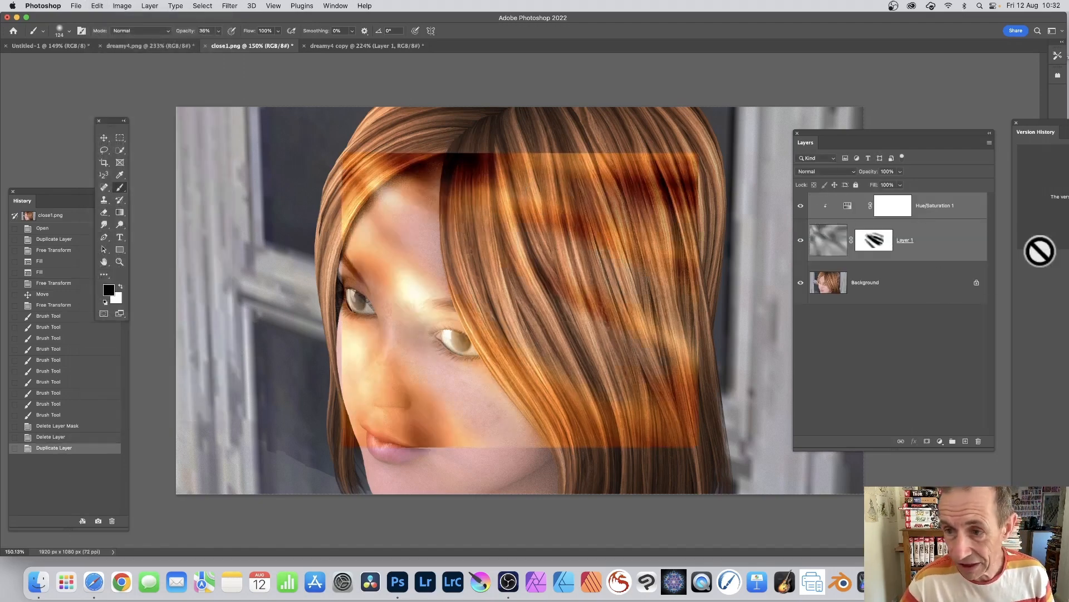
{"action": "mouse_move", "coordinate": [398, 211]}
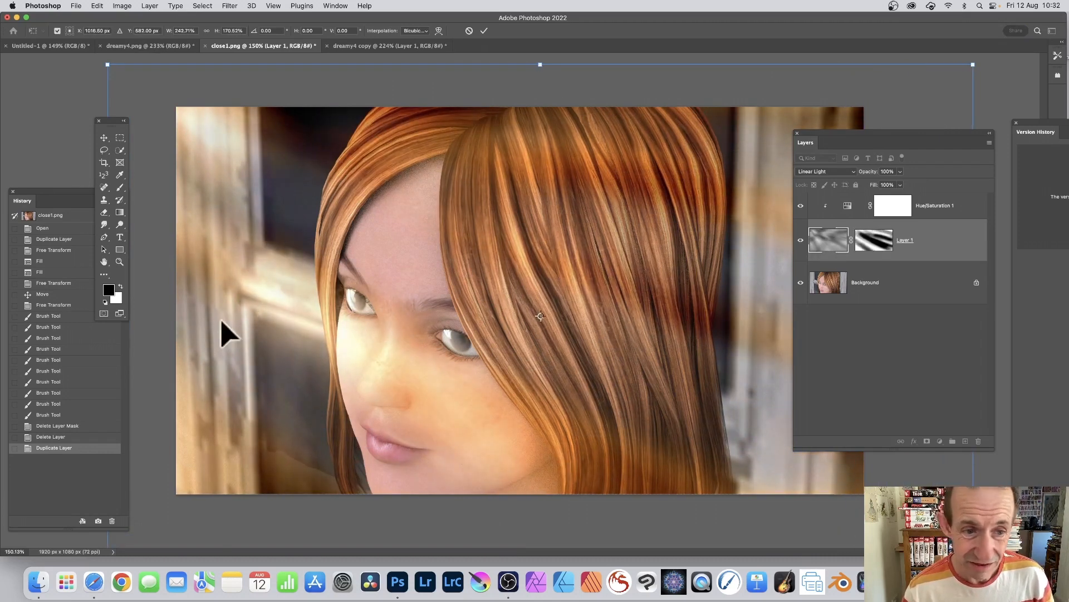
{"action": "mouse_move", "coordinate": [709, 218]}
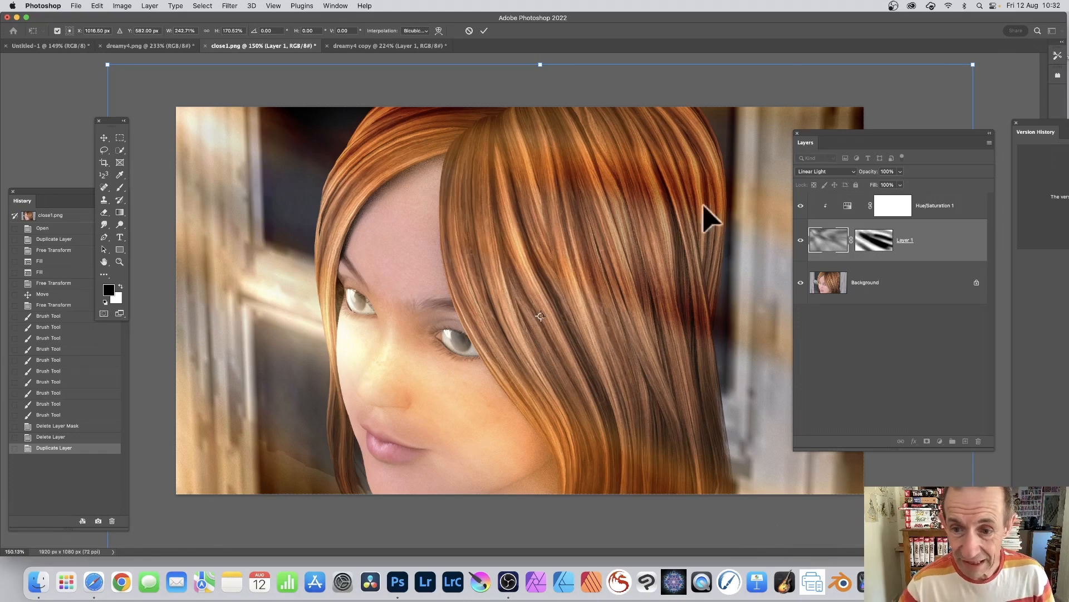
{"action": "left_click_drag", "start_coordinate": [709, 218], "coordinate": [621, 321]}
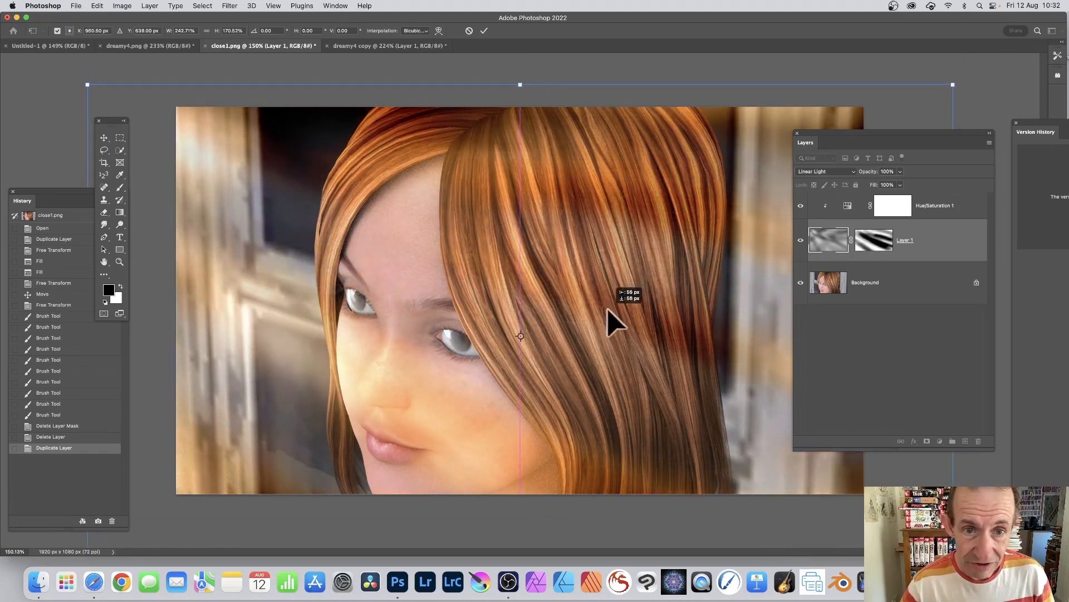
{"action": "left_click_drag", "start_coordinate": [610, 324], "coordinate": [624, 314]}
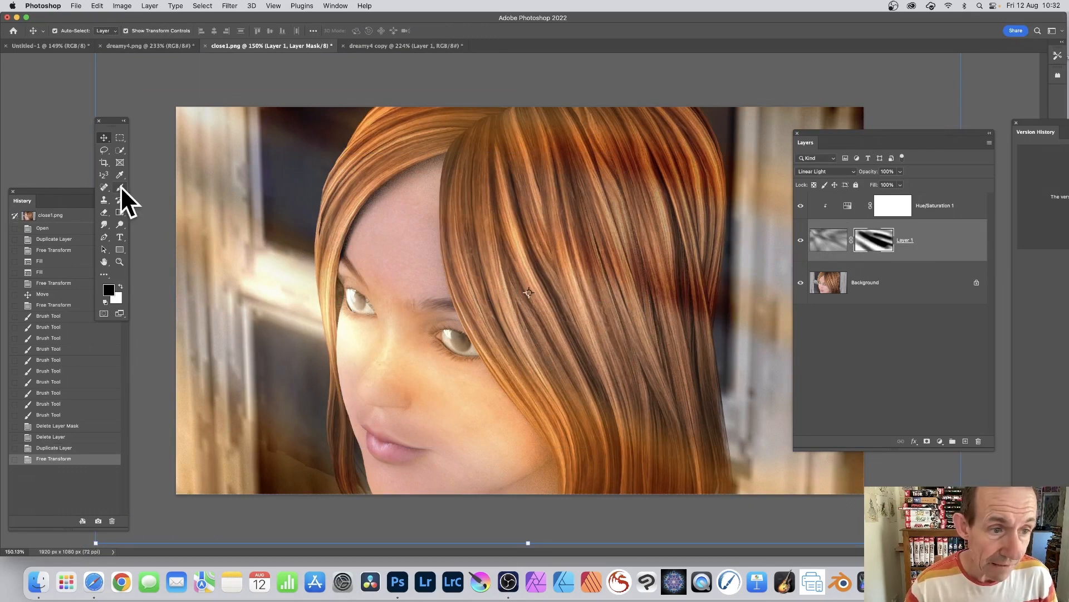
{"action": "left_click", "coordinate": [105, 187]}
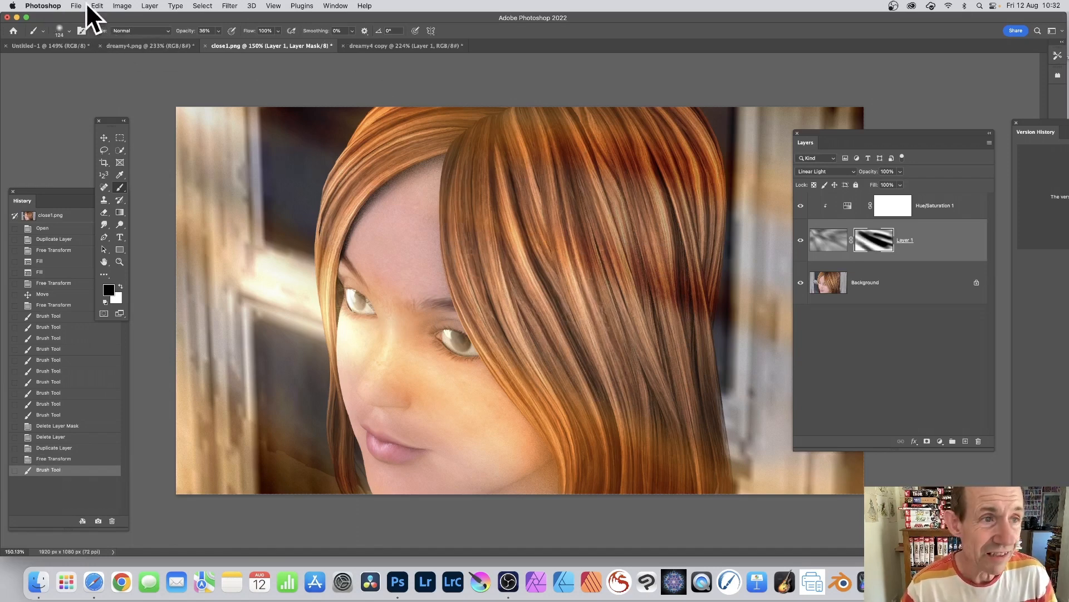
- Fill the rays layer mask with white via Edit > Fill so streaks cover the whole portrait
{"action": "left_click", "coordinate": [96, 6]}
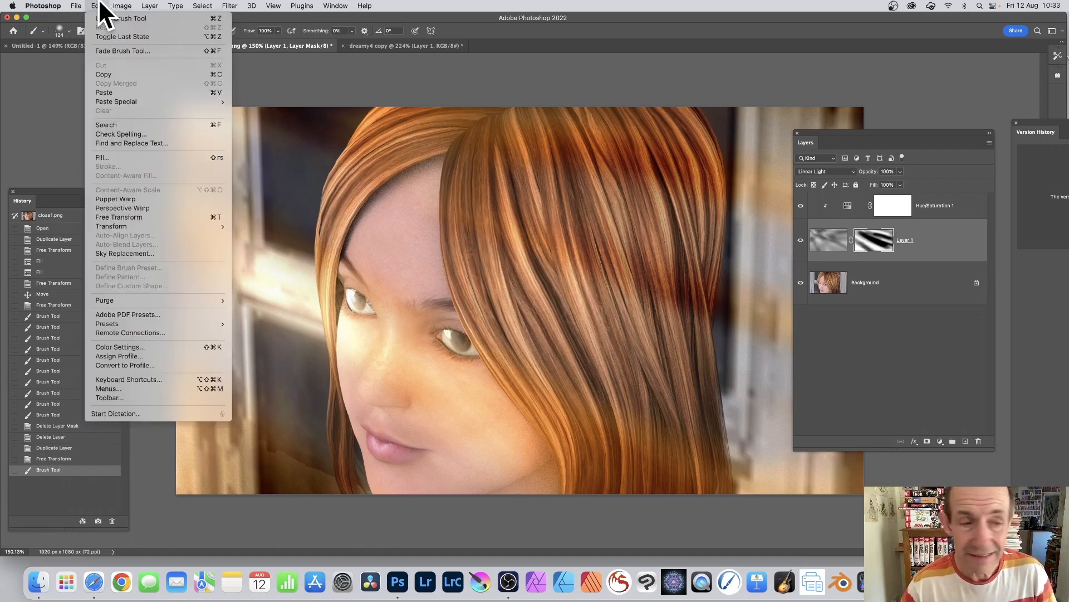
{"action": "left_click", "coordinate": [102, 158]}
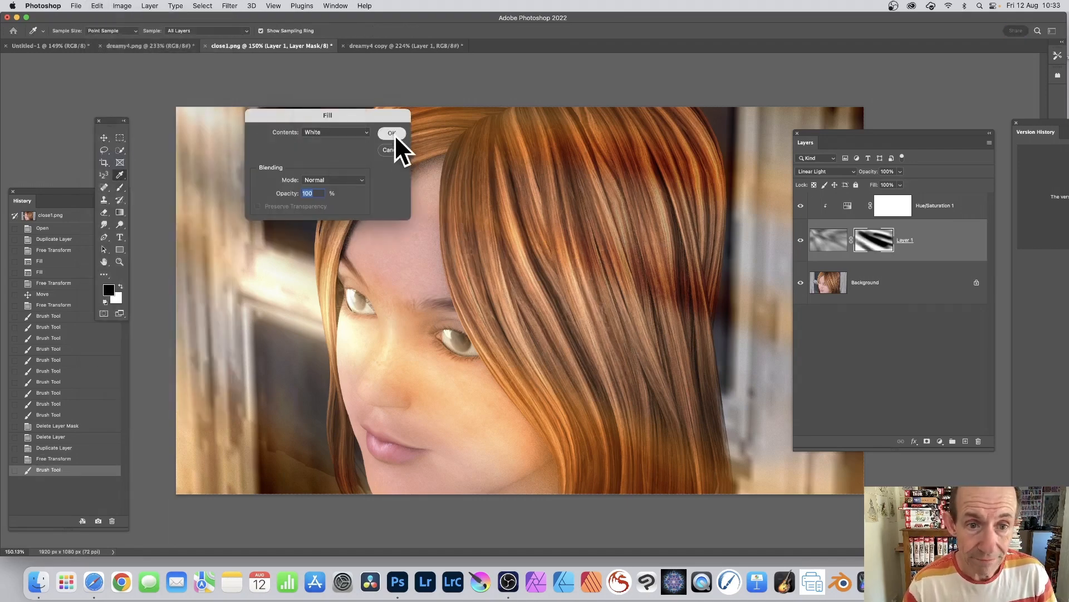
{"action": "left_click", "coordinate": [391, 132]}
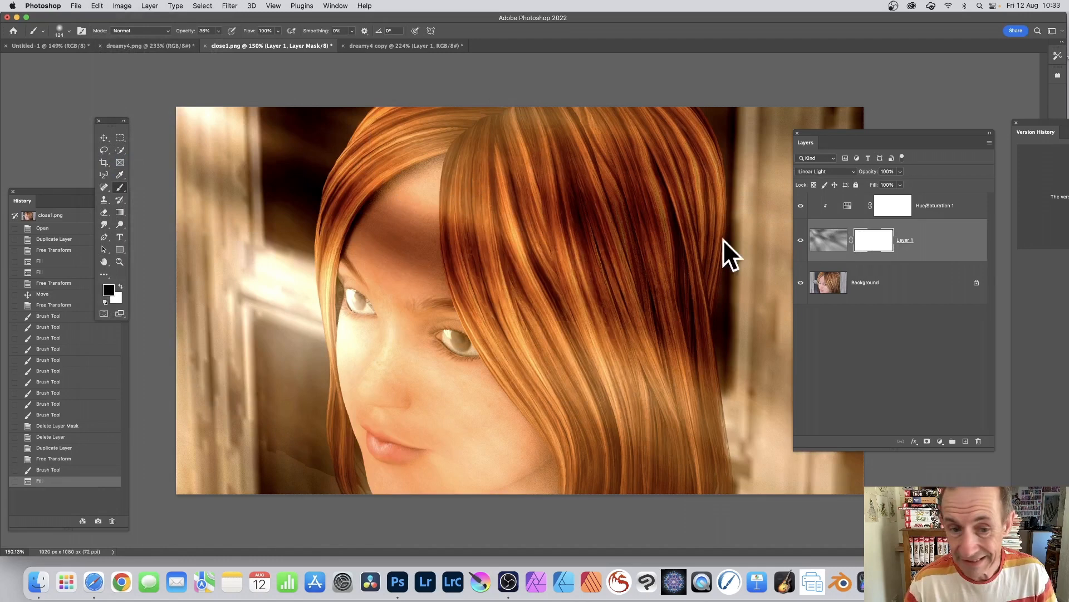
{"action": "mouse_move", "coordinate": [486, 208]}
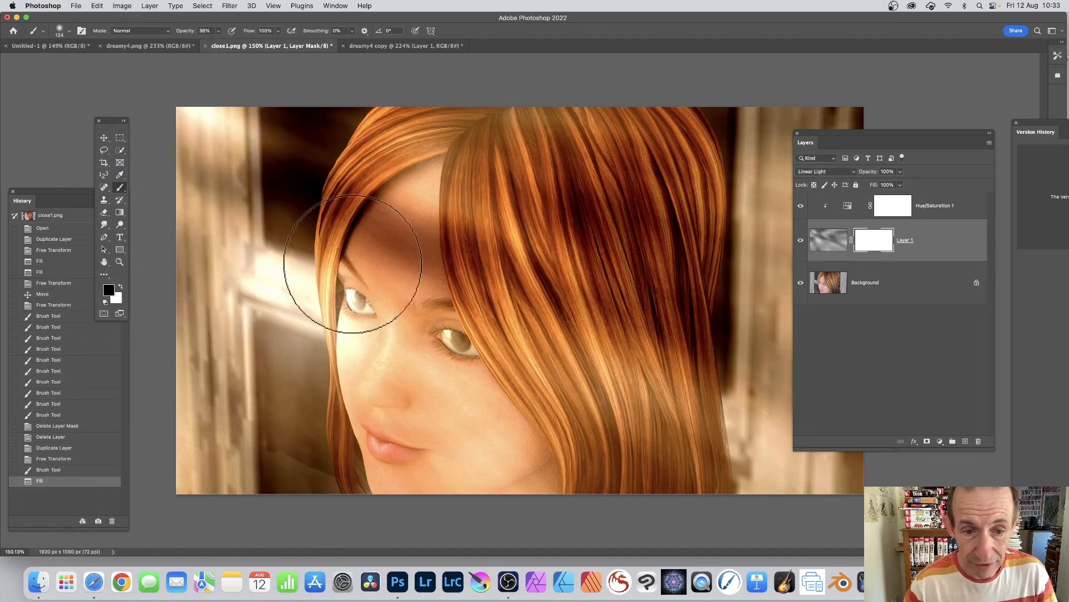
- Paint black on the rays mask over her eyes, nose, cheek, fringe, right and lower hair, and upper-left background
{"action": "left_click_drag", "start_coordinate": [354, 266], "coordinate": [514, 289]}
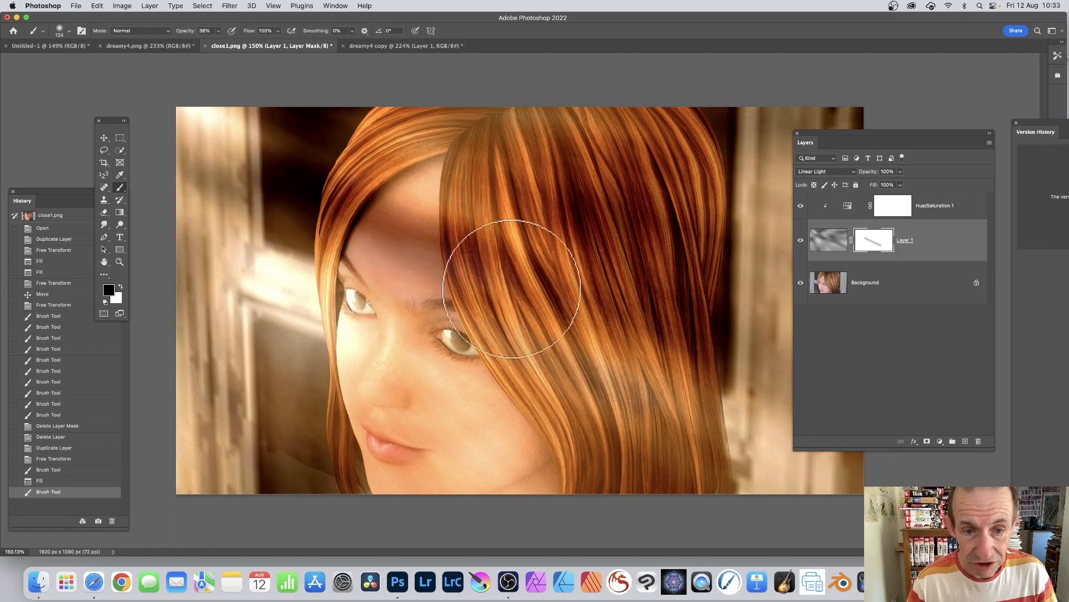
{"action": "left_click_drag", "start_coordinate": [514, 286], "coordinate": [691, 263]}
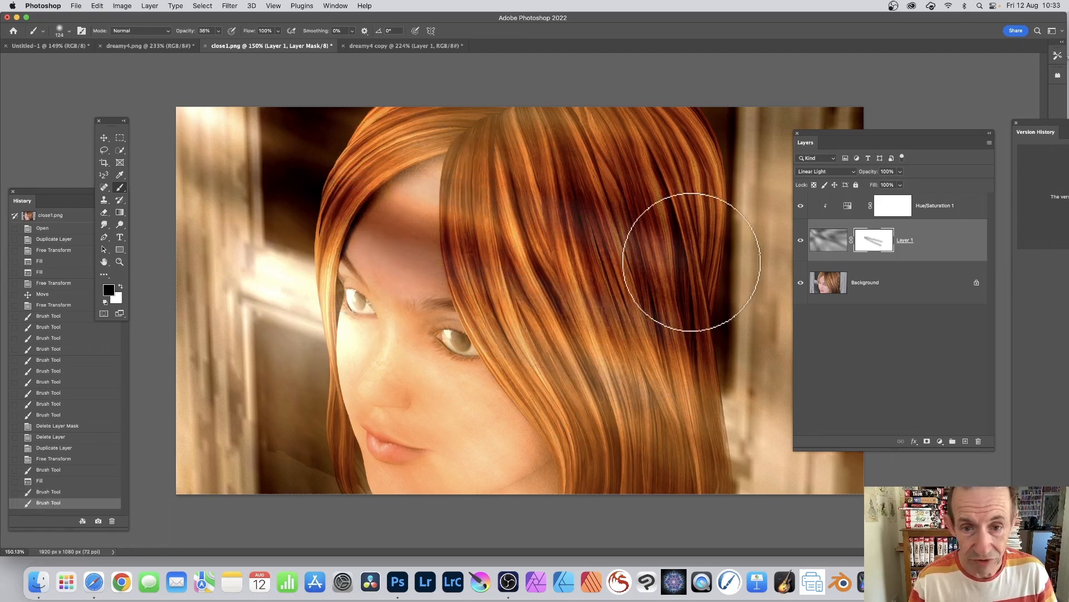
{"action": "left_click_drag", "start_coordinate": [692, 263], "coordinate": [389, 334]}
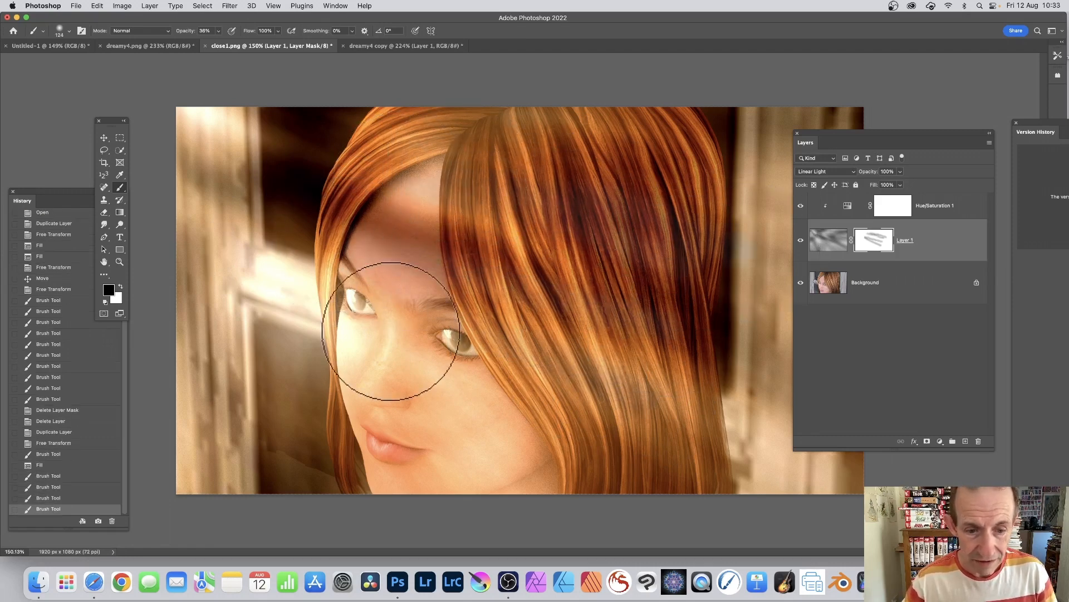
{"action": "left_click_drag", "start_coordinate": [402, 334], "coordinate": [358, 348]}
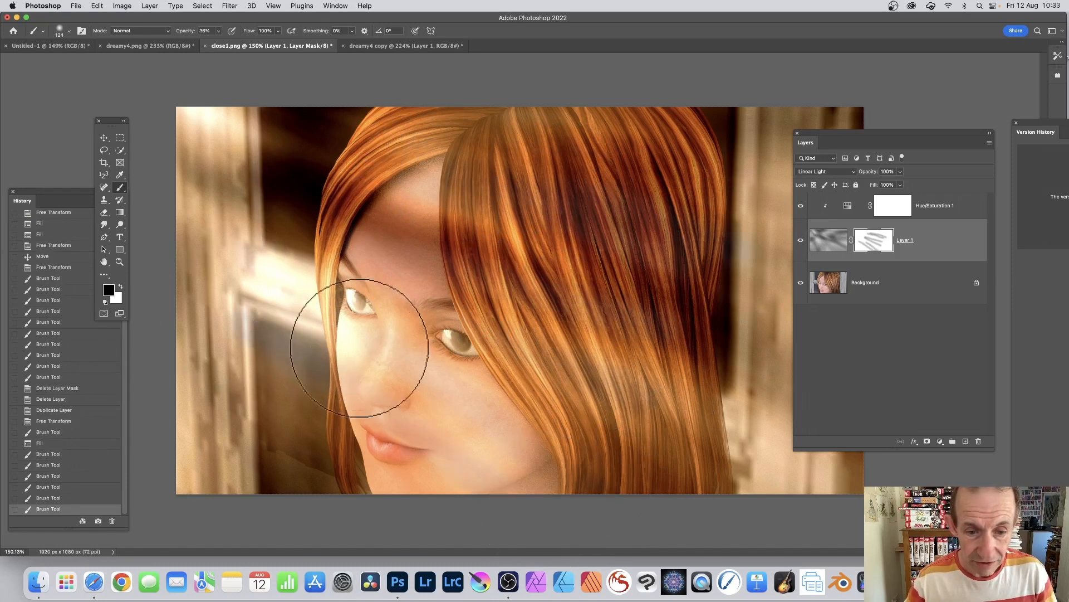
{"action": "left_click_drag", "start_coordinate": [354, 348], "coordinate": [593, 399]}
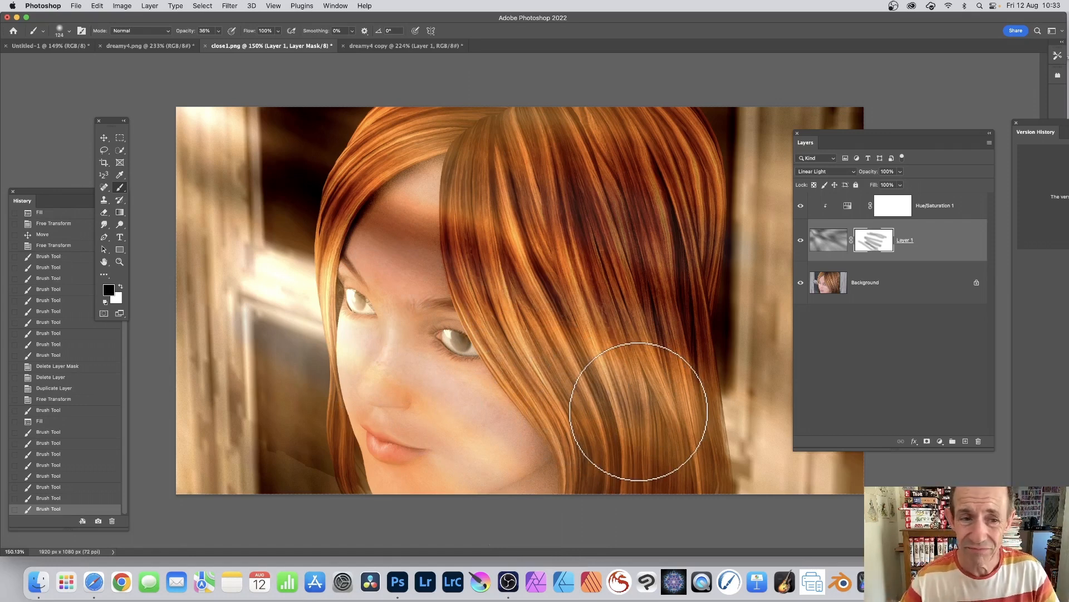
{"action": "mouse_move", "coordinate": [379, 314]}
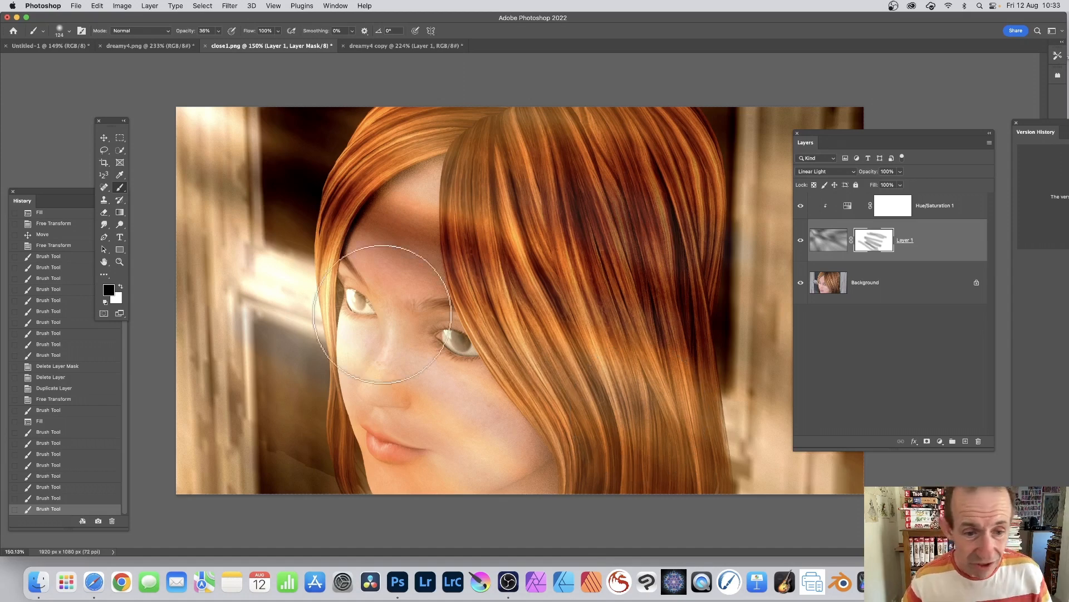
{"action": "left_click_drag", "start_coordinate": [386, 314], "coordinate": [279, 231]}
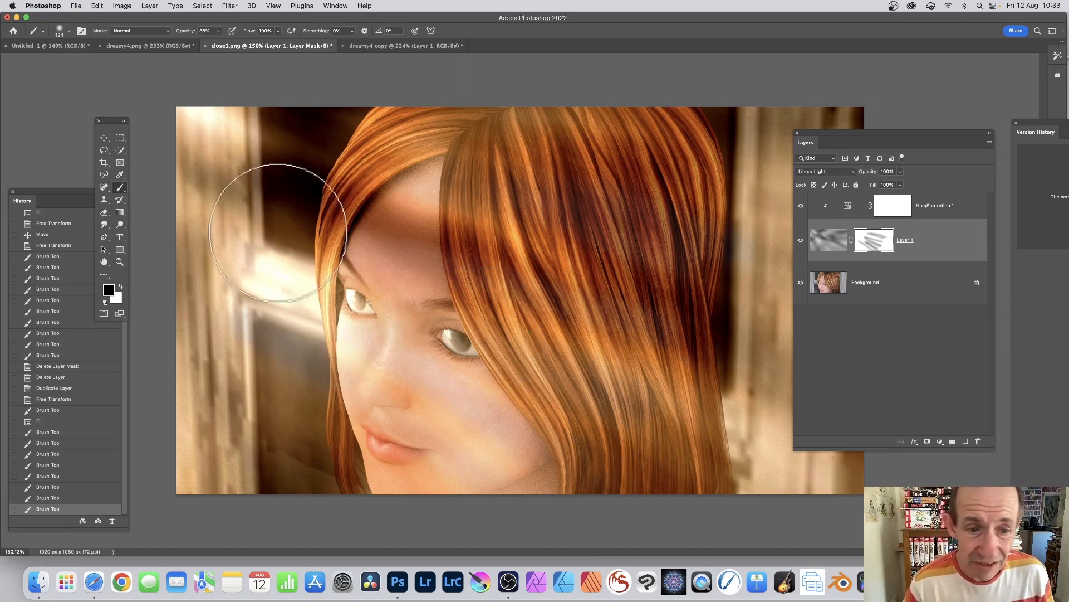
{"action": "mouse_move", "coordinate": [256, 270]}
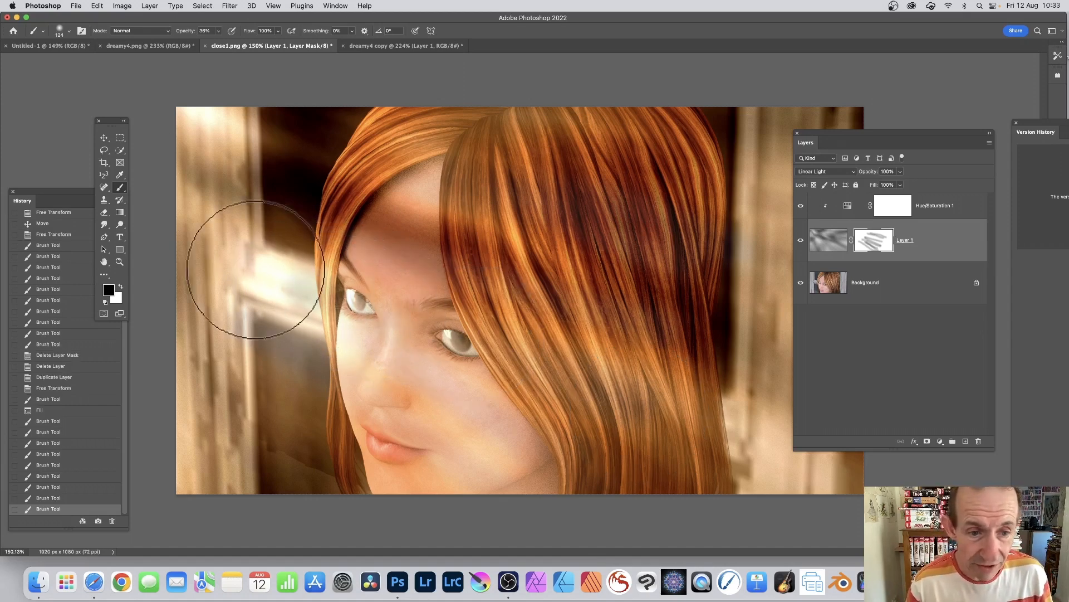